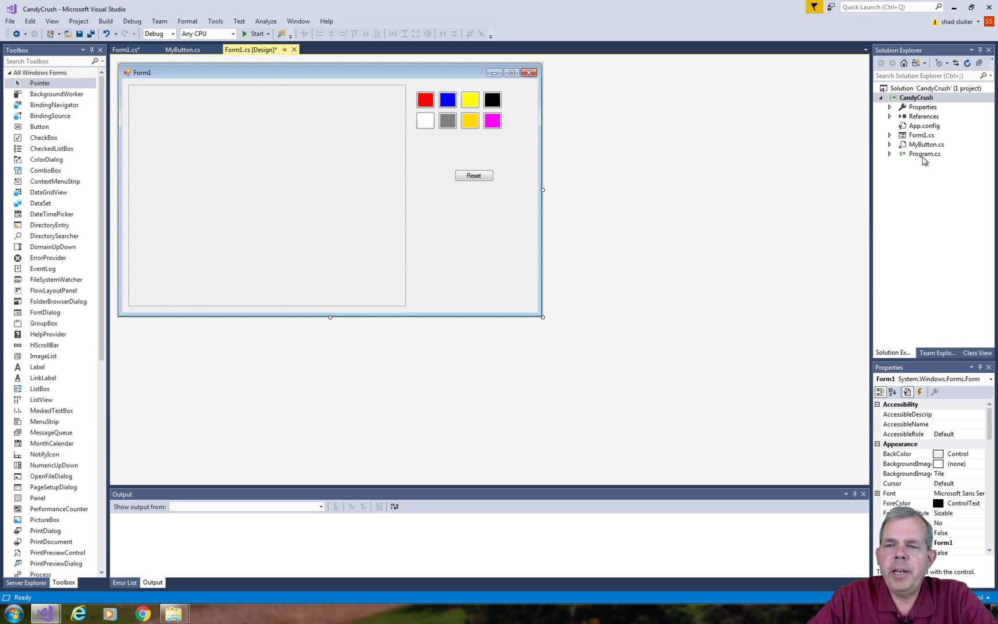
Switch from the Form1 designer to its source code with View Code
click(925, 144)
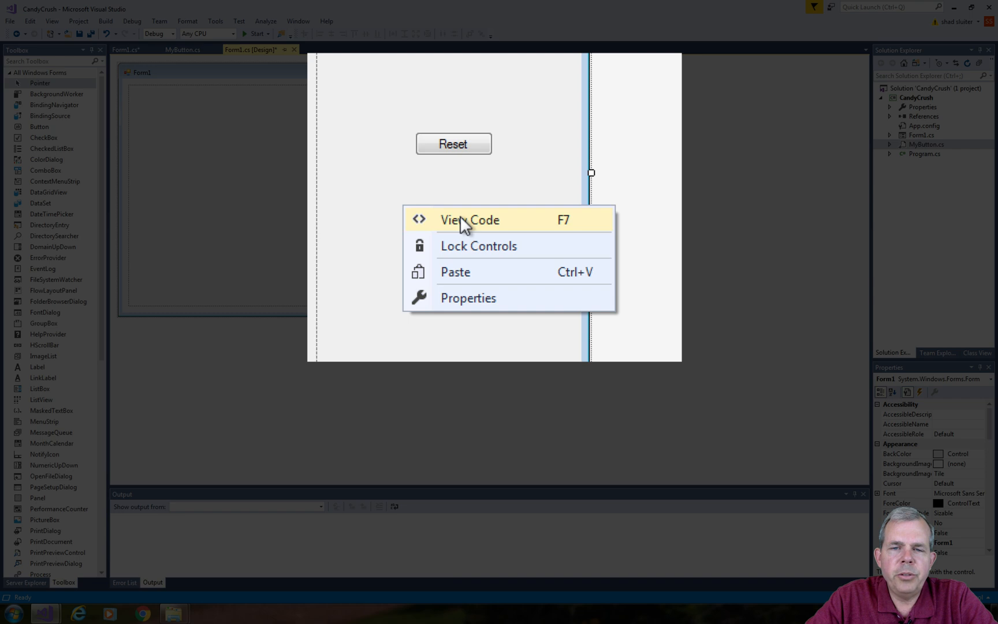
click(470, 219)
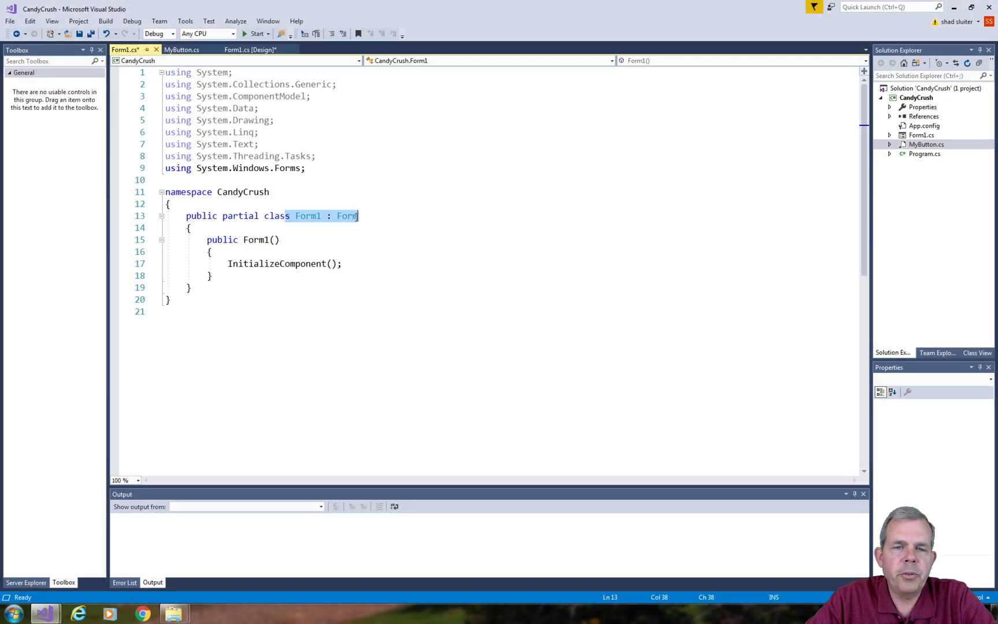
mouse_move(347, 215)
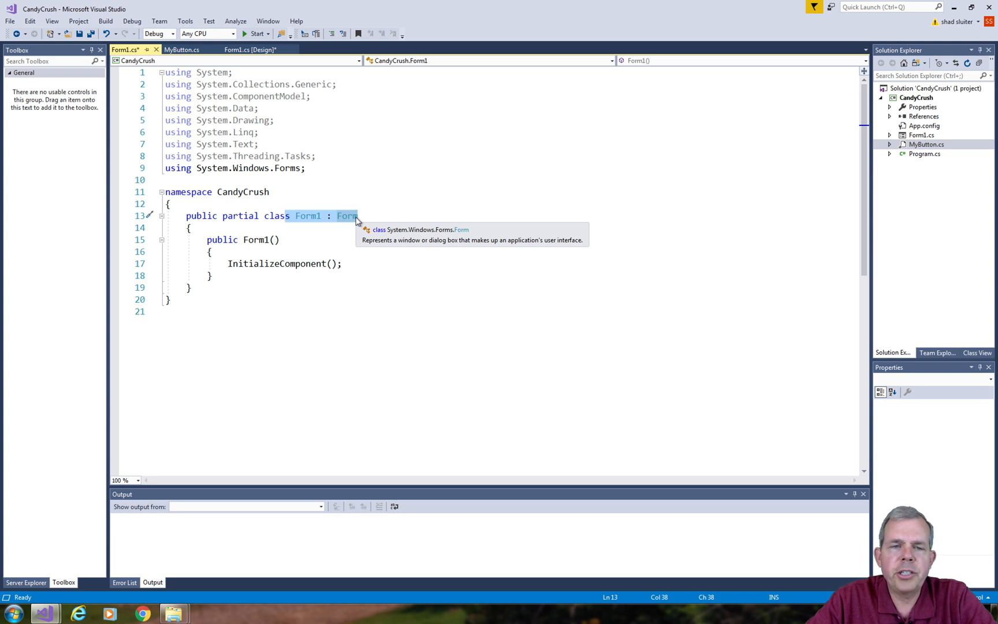
Declare a private MyButton[,] btnGrid field in Form1
key(Enter)
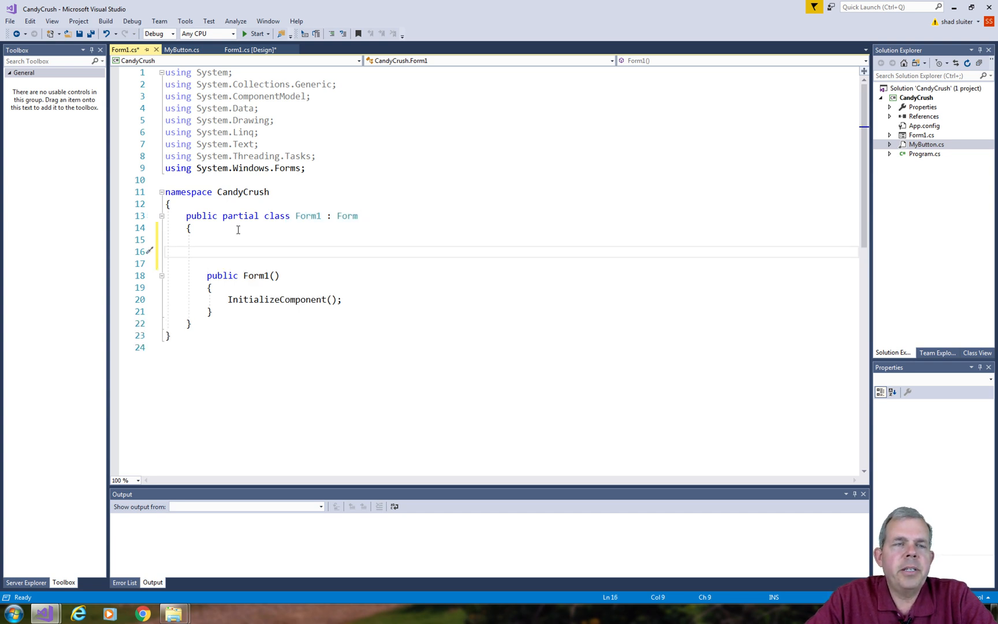
text(private)
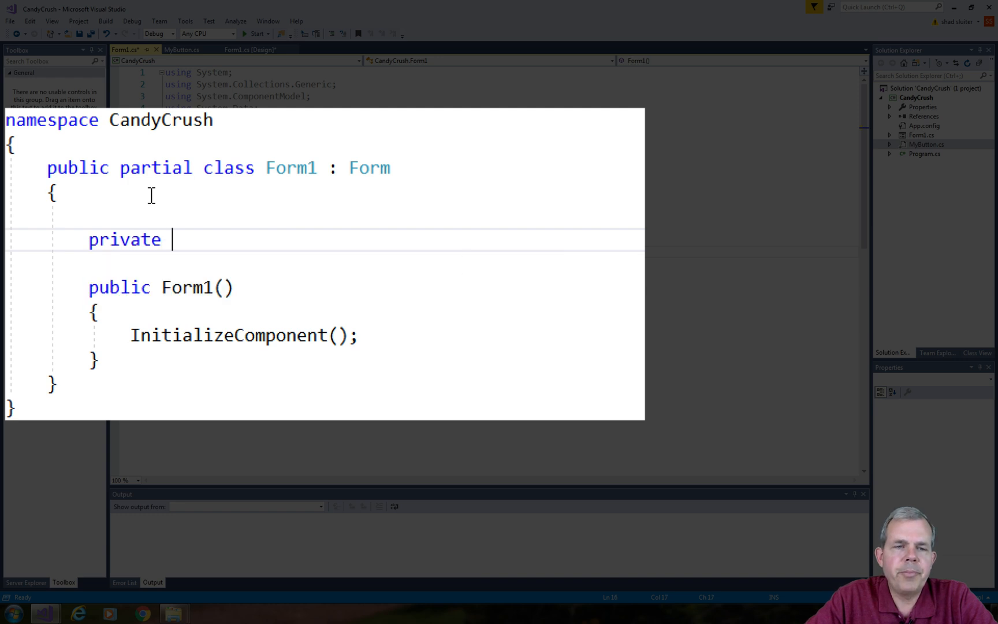
text(MyButton[)
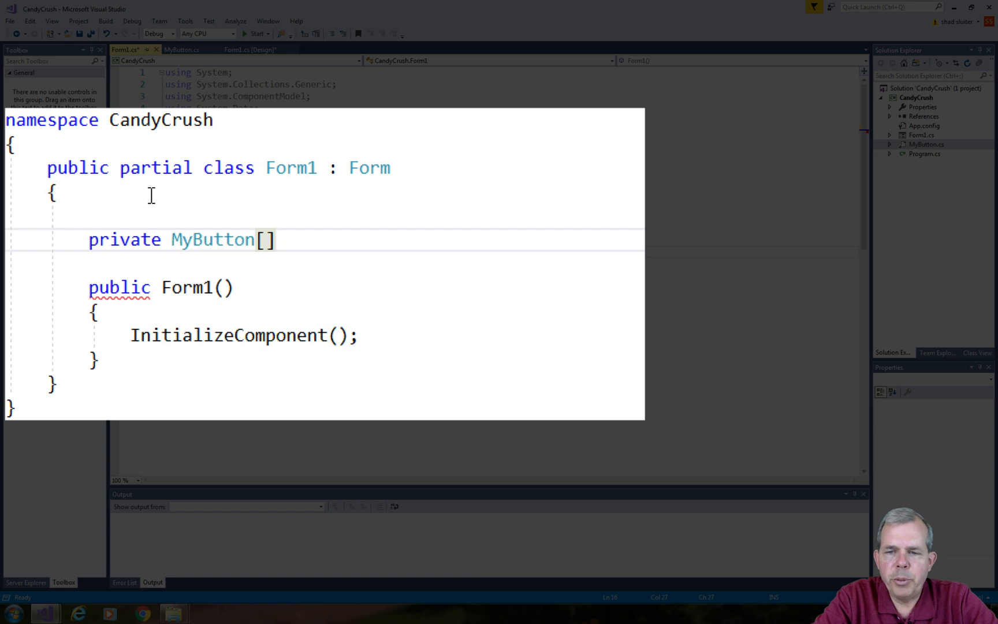
text(,)
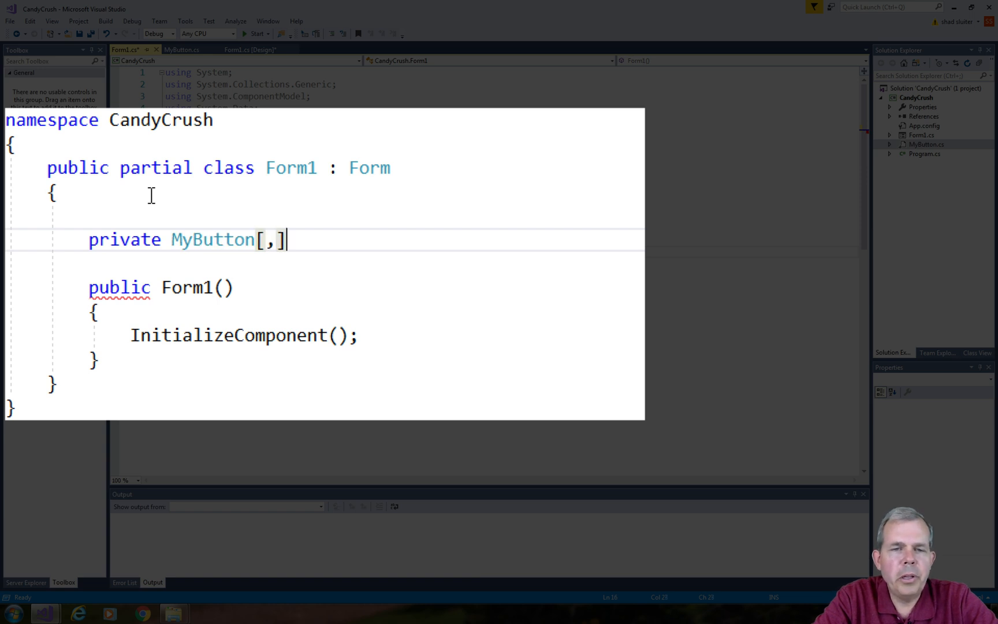
text(btn)
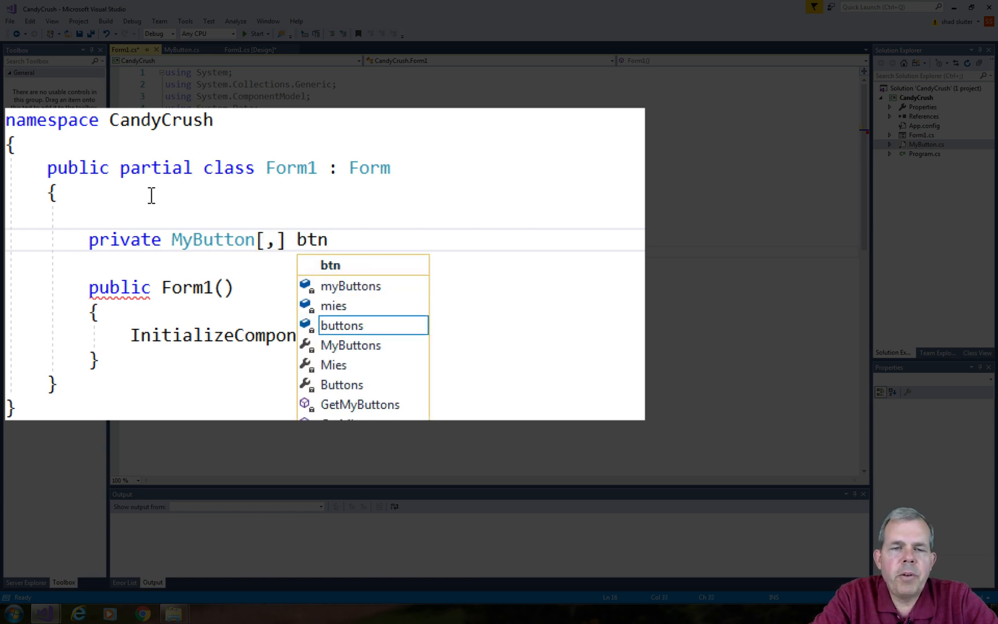
text(Grid;)
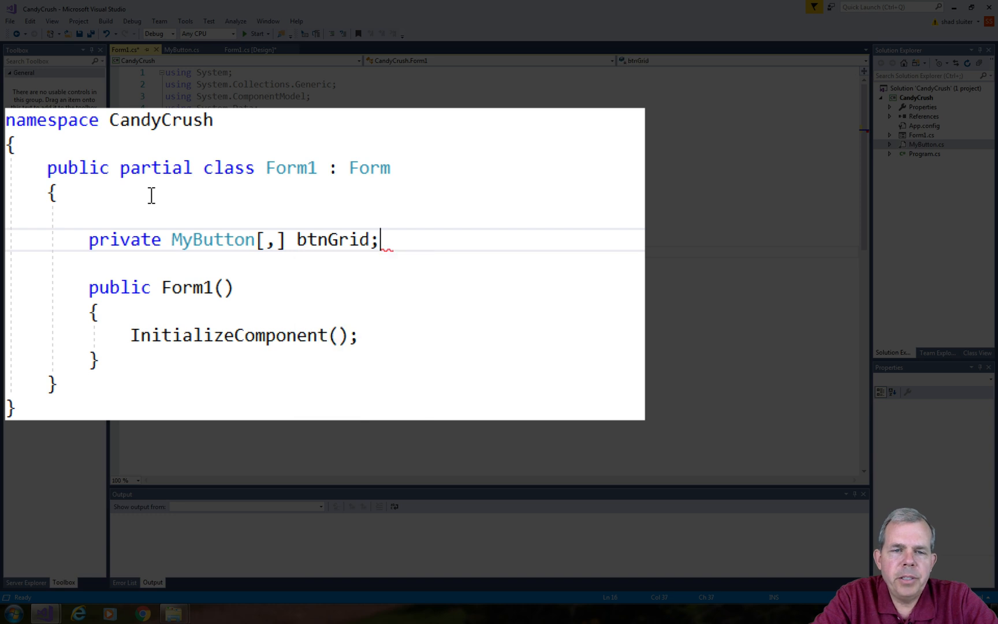
Add private Color currColor, origColor and private int rows, cols fields
text(priv)
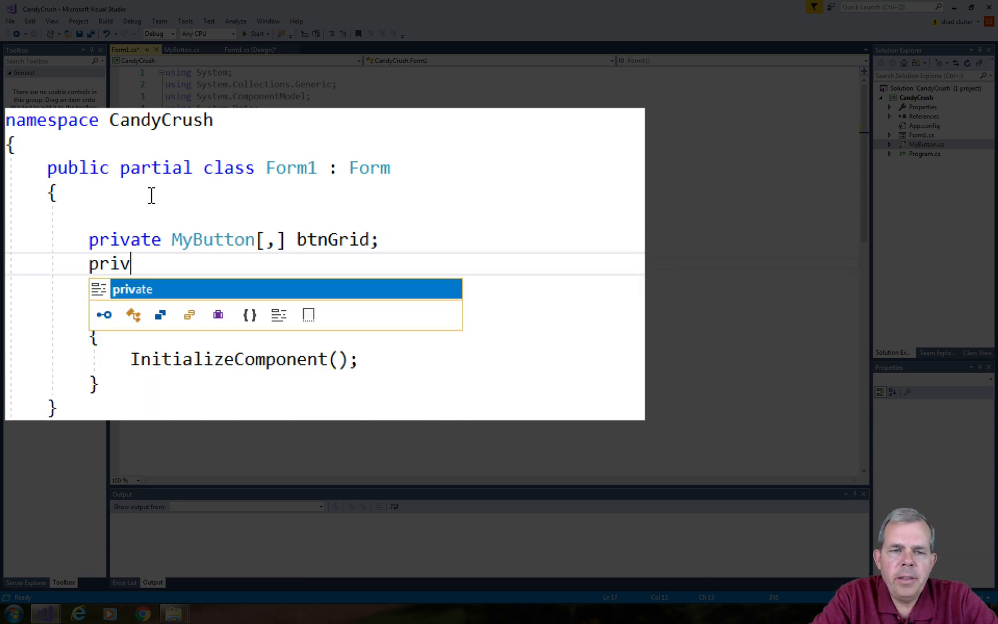
text(ate Color)
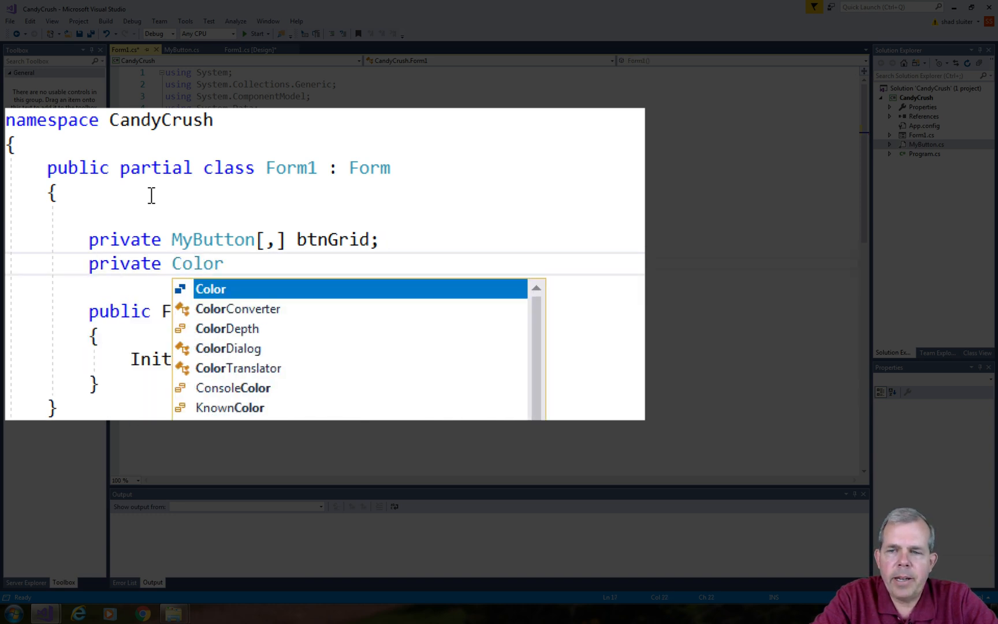
text(curr)
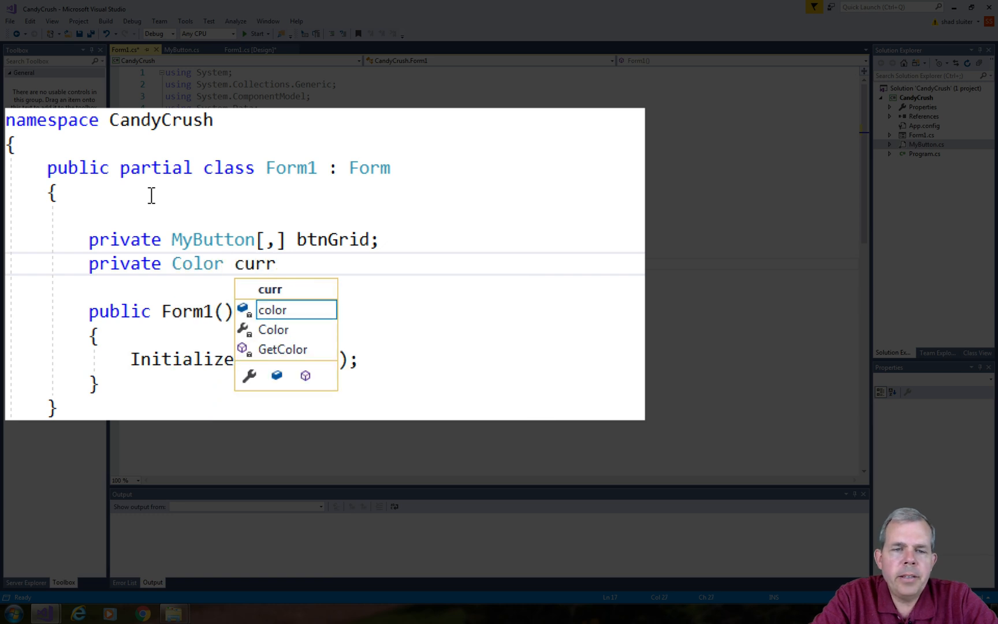
text(Co)
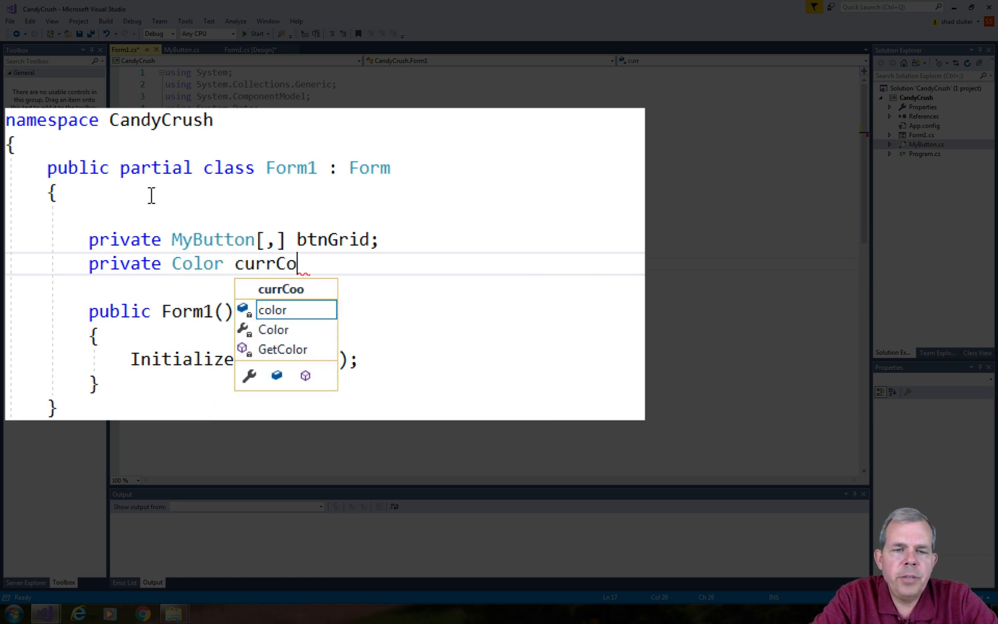
text(lor,)
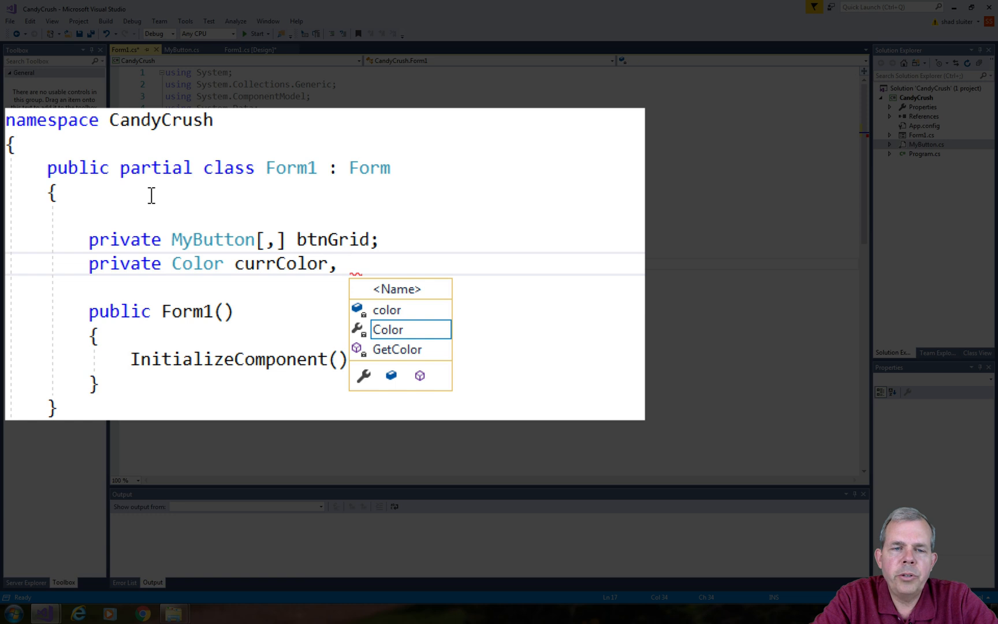
text(orig)
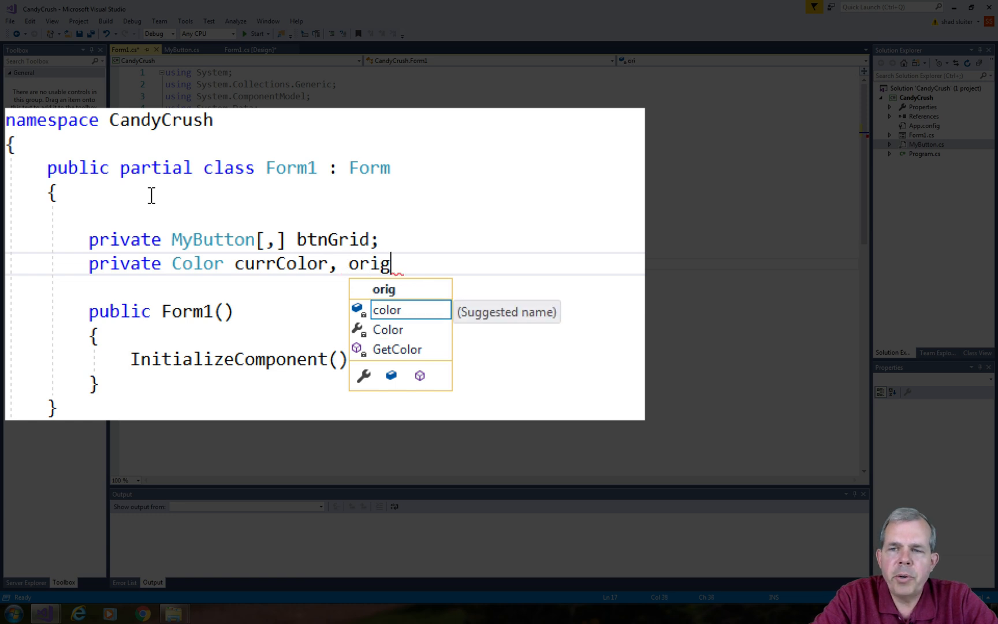
text(Color;)
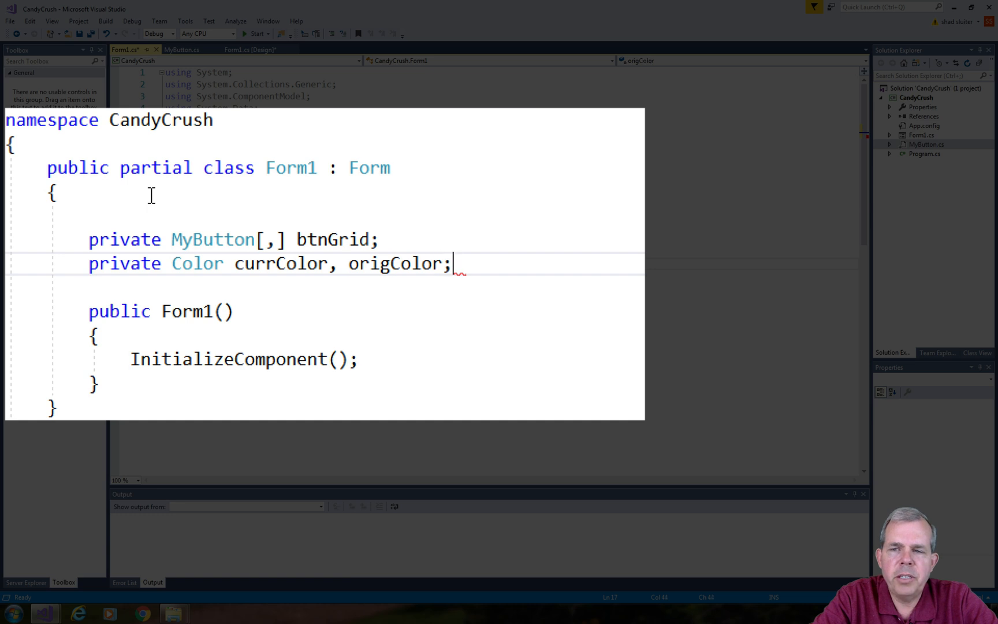
text(private int)
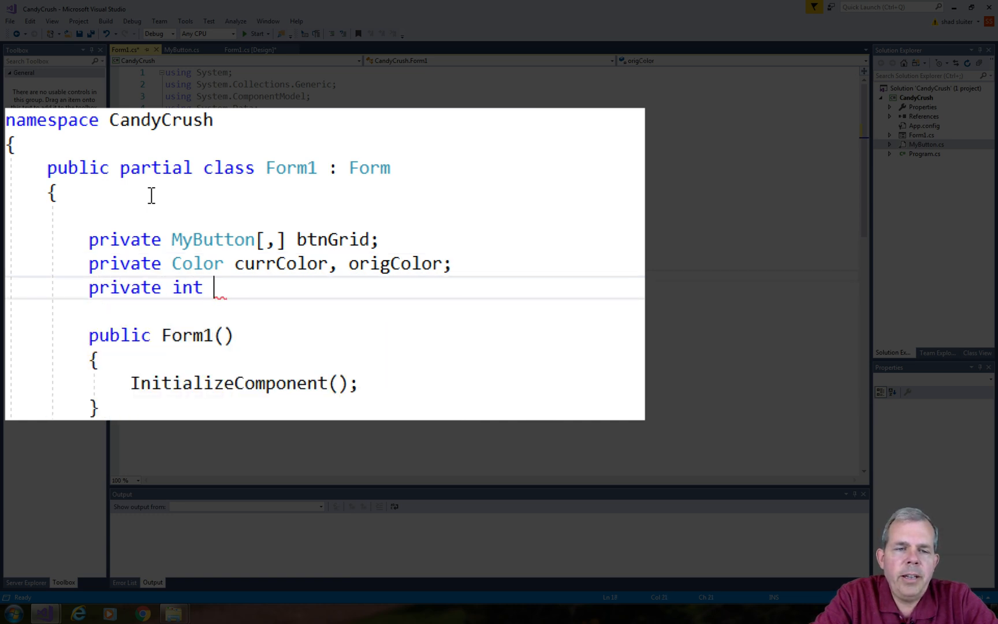
text(rows,)
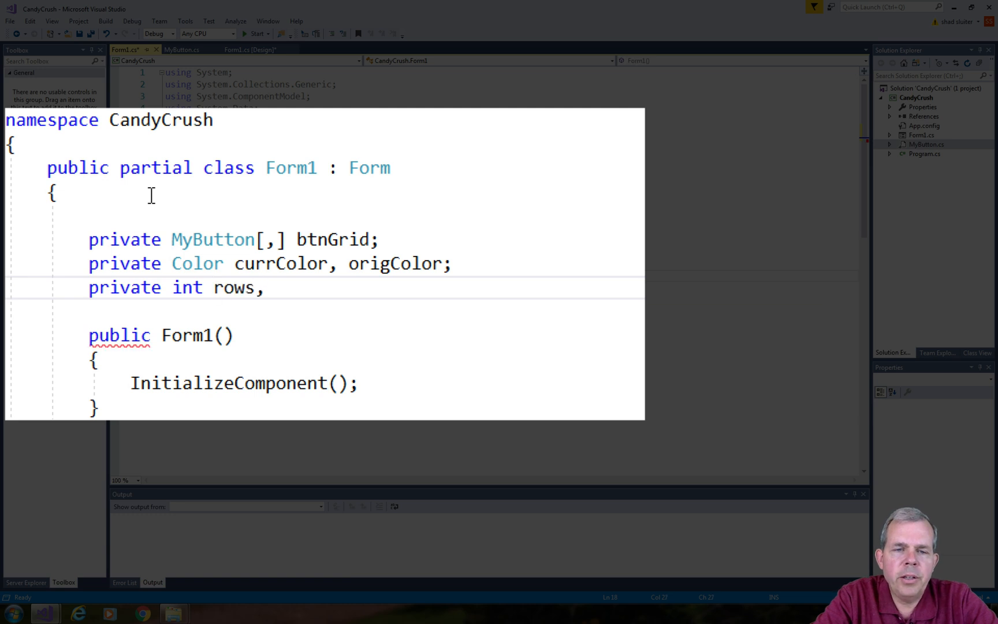
text(cols;)
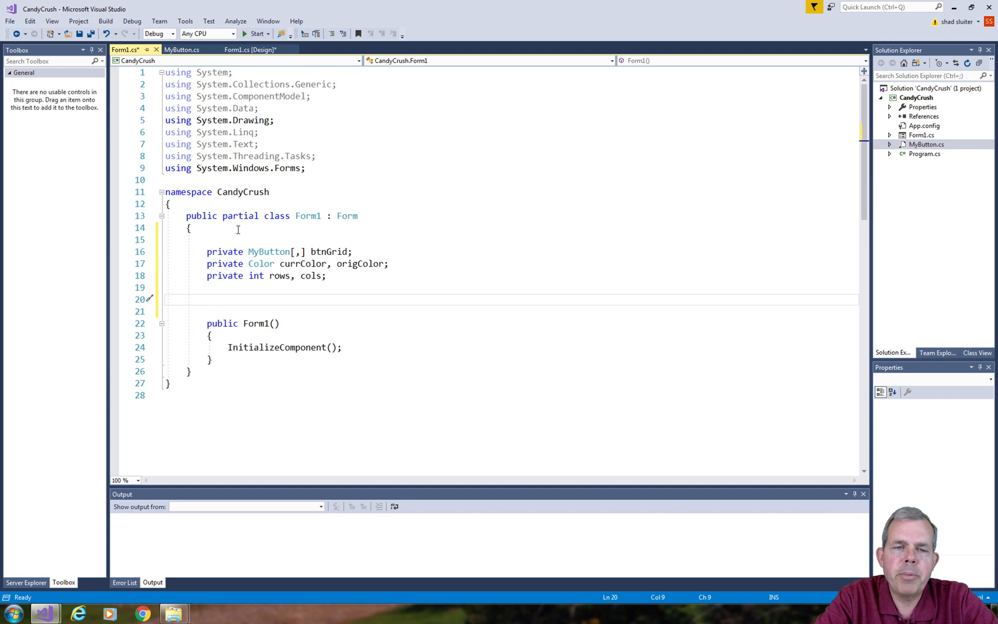
Add a public void populateGrid() method declaring int x, y = 0
key(enter)
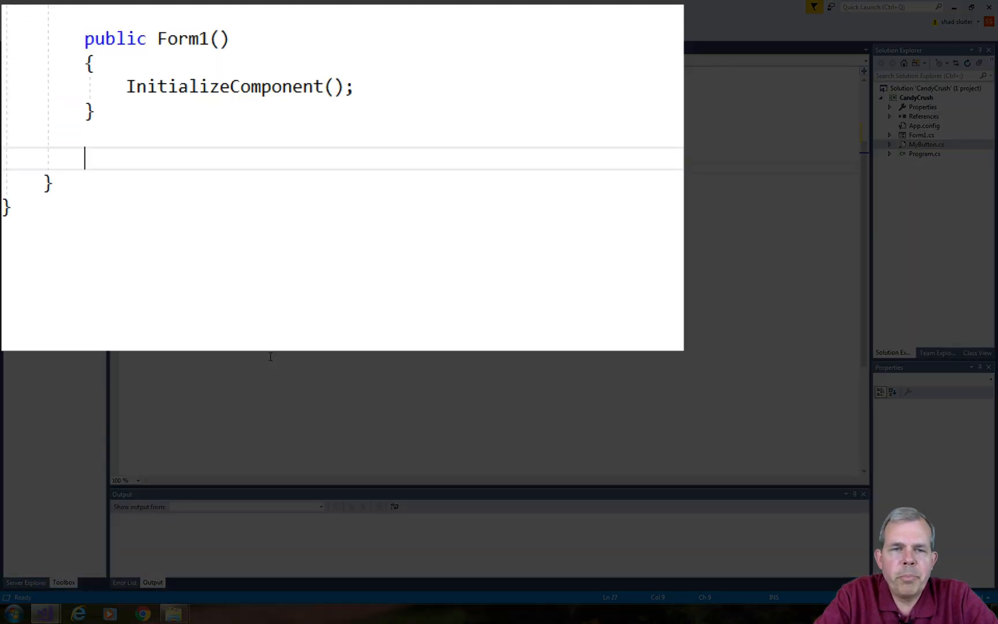
text(public void)
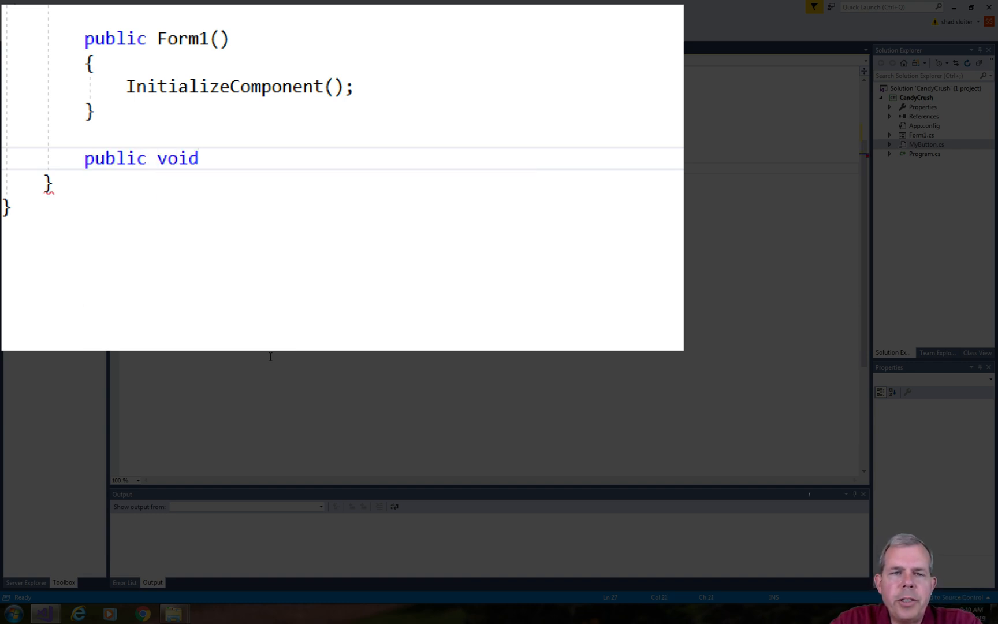
text(populateGrid()
text(int x)
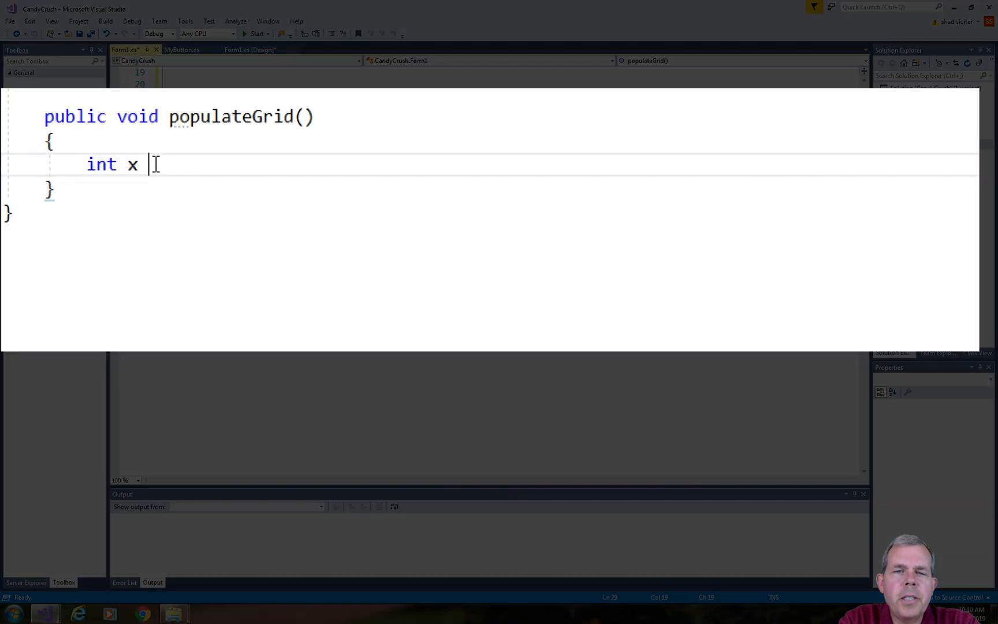
key(backspace)
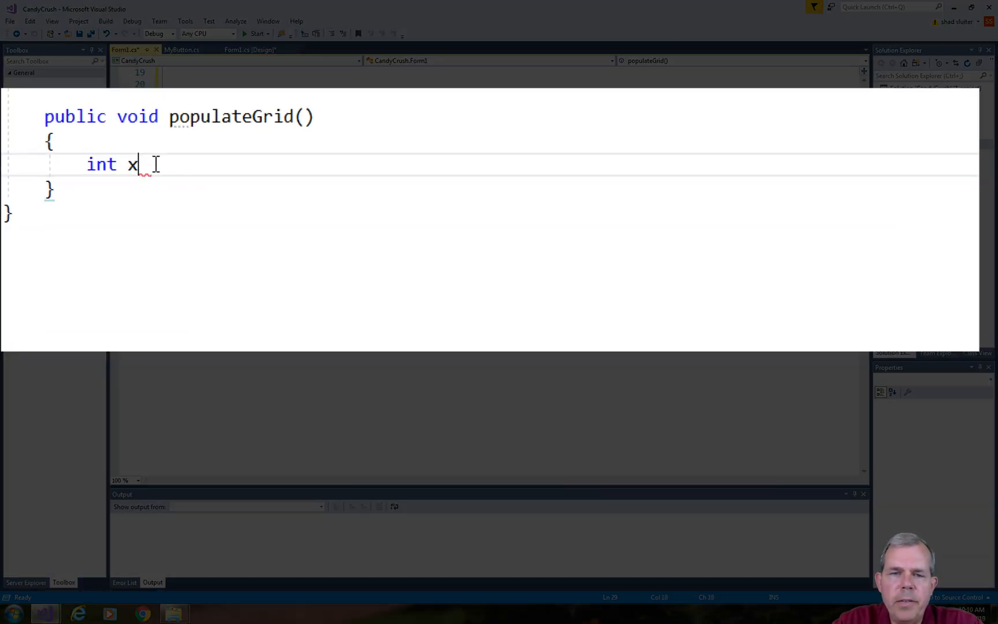
text(, y = 0;)
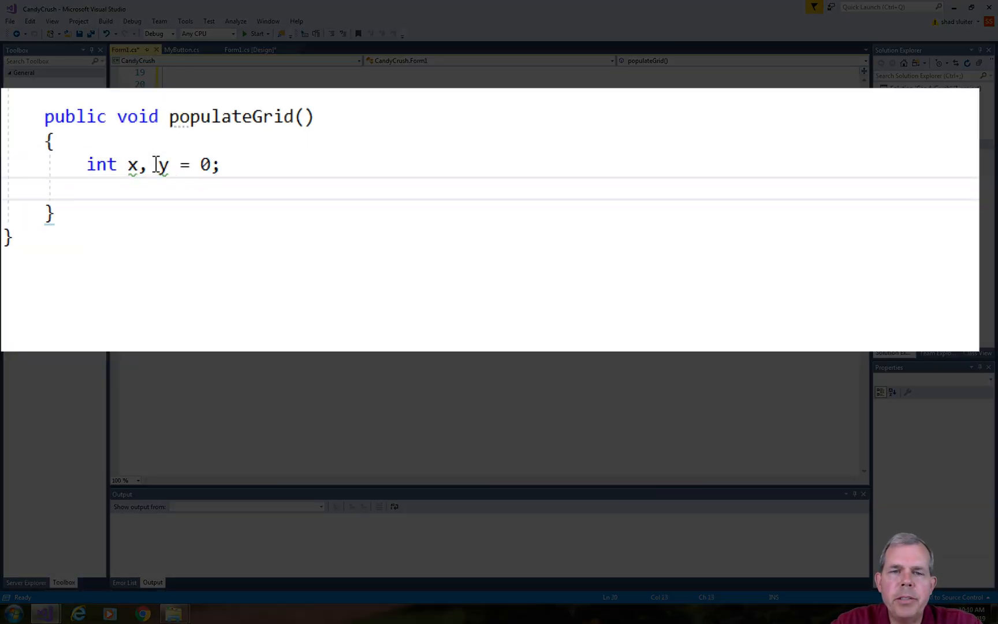
Compute cols = panel1.Height / MyButton.Btn_size and rows = panel1.Width / MyButton.Btn_size
text(cols = panel1.)
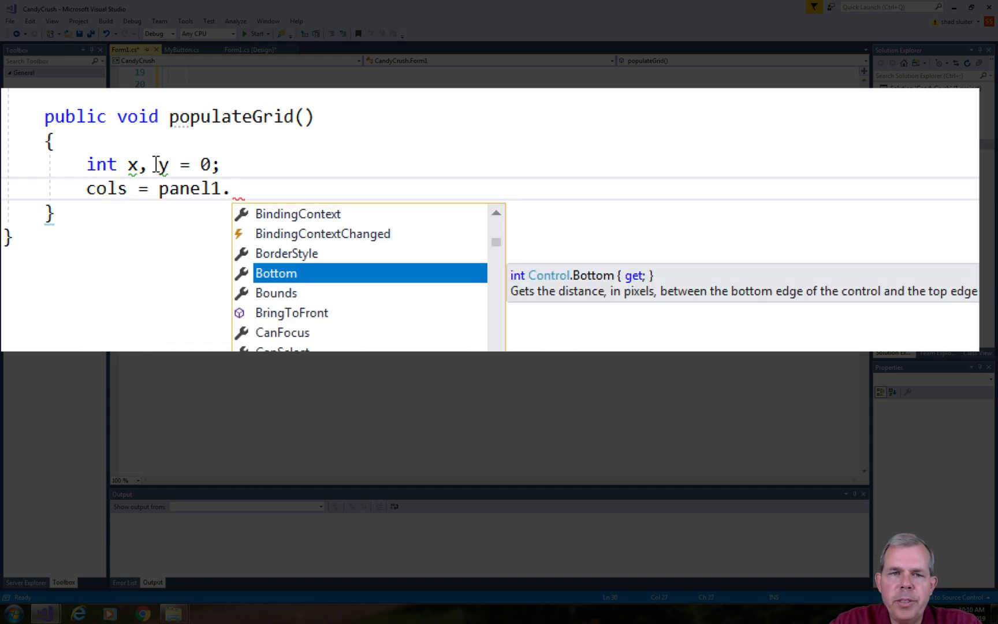
text(Height)
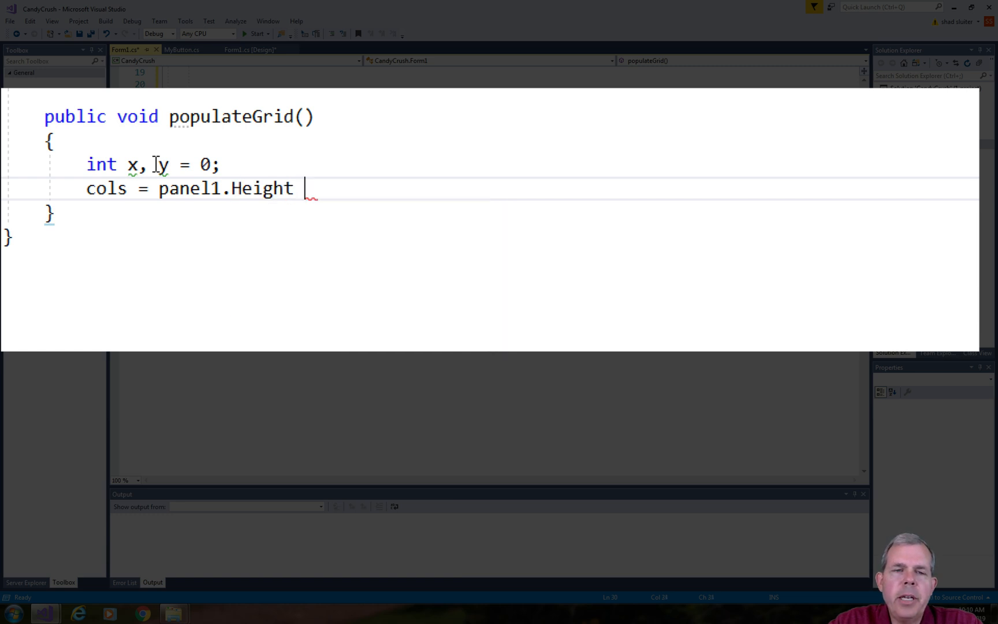
text(/ MyButton.s)
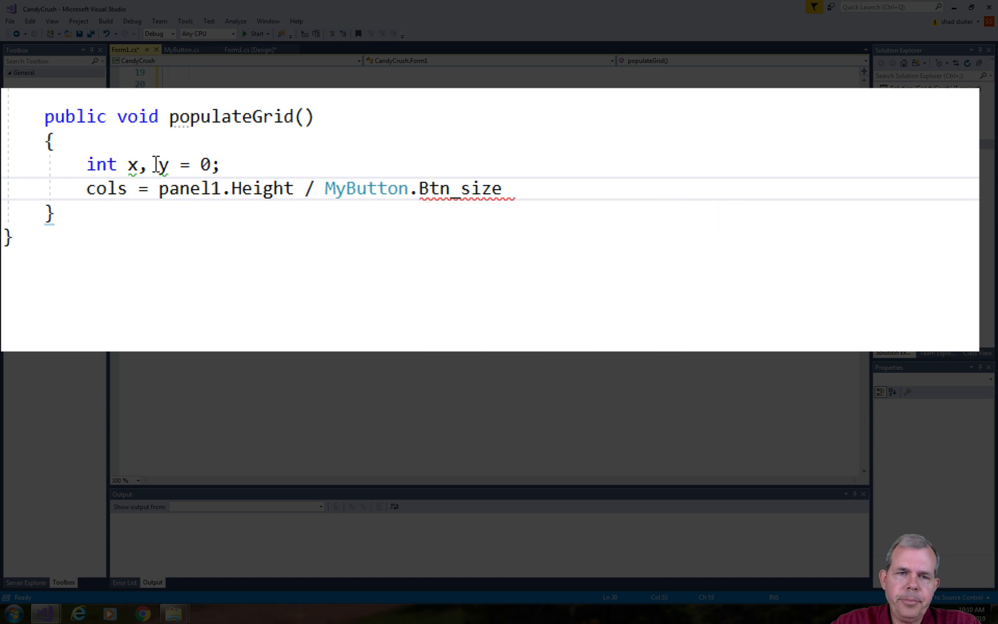
text(rows = panel1.)
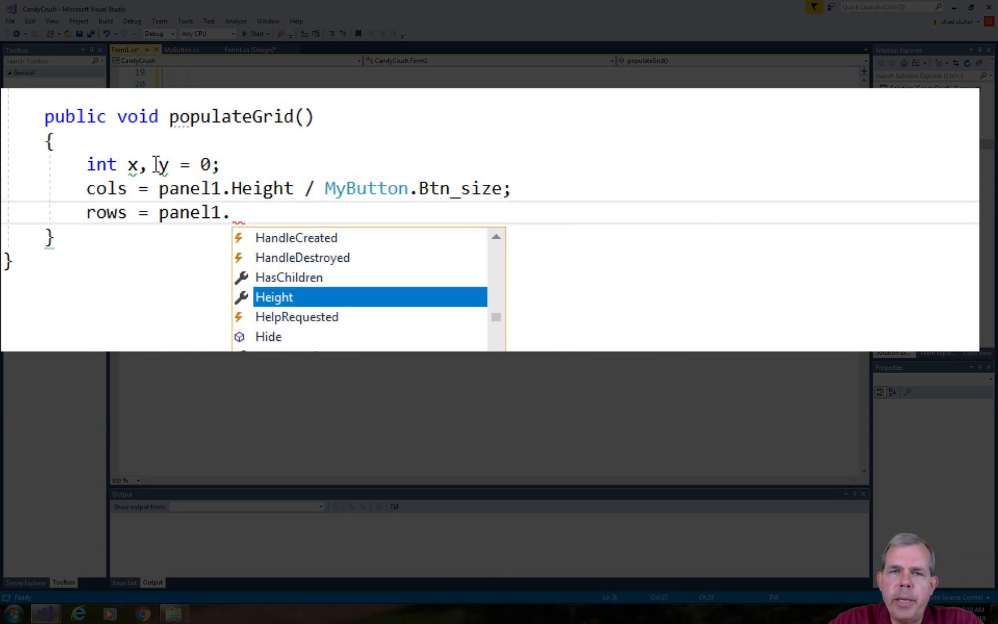
text(Width /)
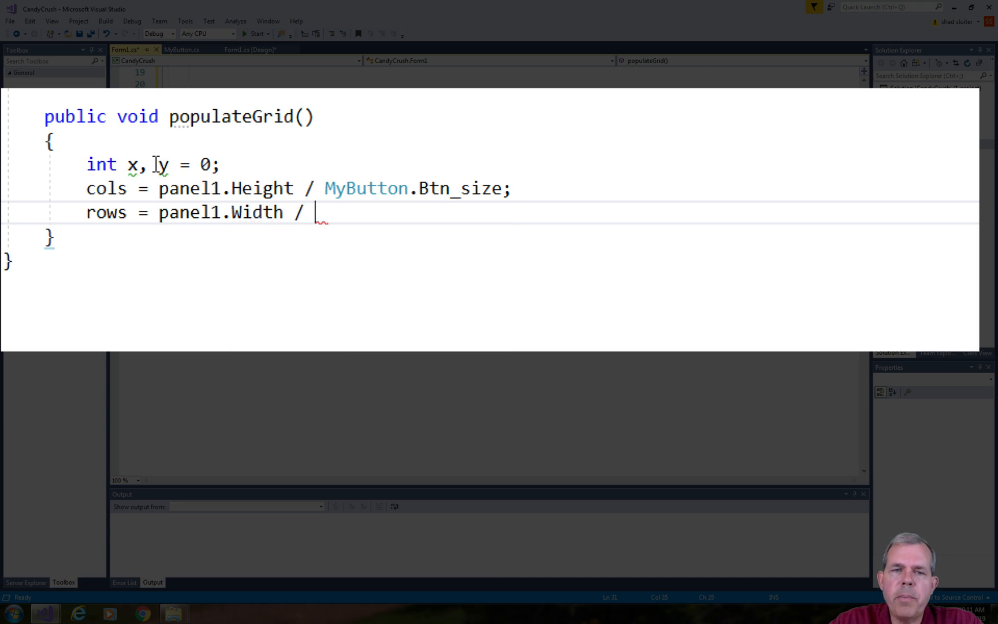
text(MyButton.Btn_size;)
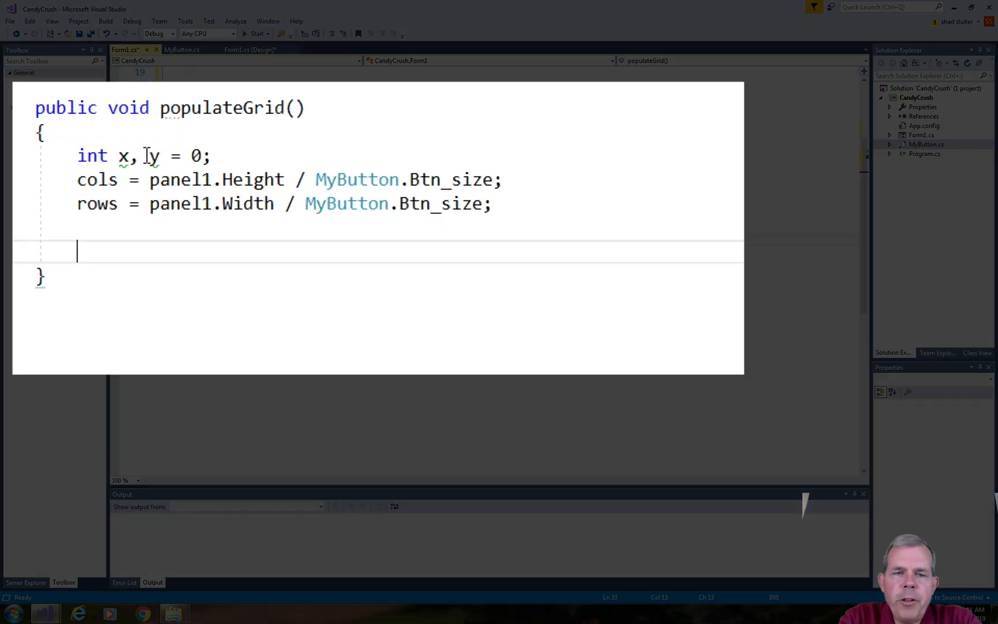
Allocate btnGrid as MyButton[rows, cols] and nest loops over r < rows and c < cols
text(btnGrid = new MyButton[)
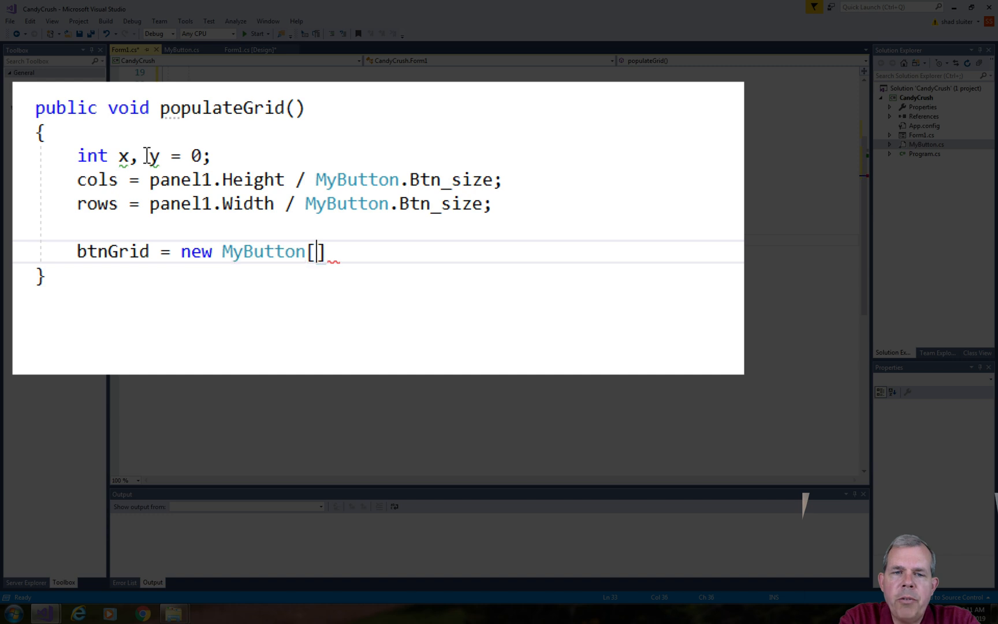
text(rows,cols)
text(for (int i = 0; i < length; i++)
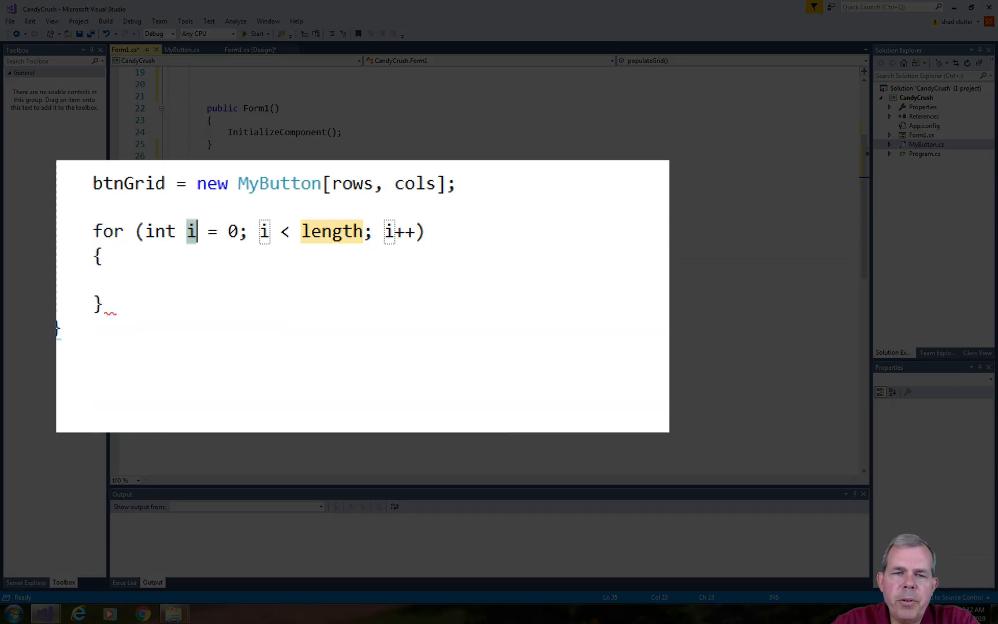
text(r)
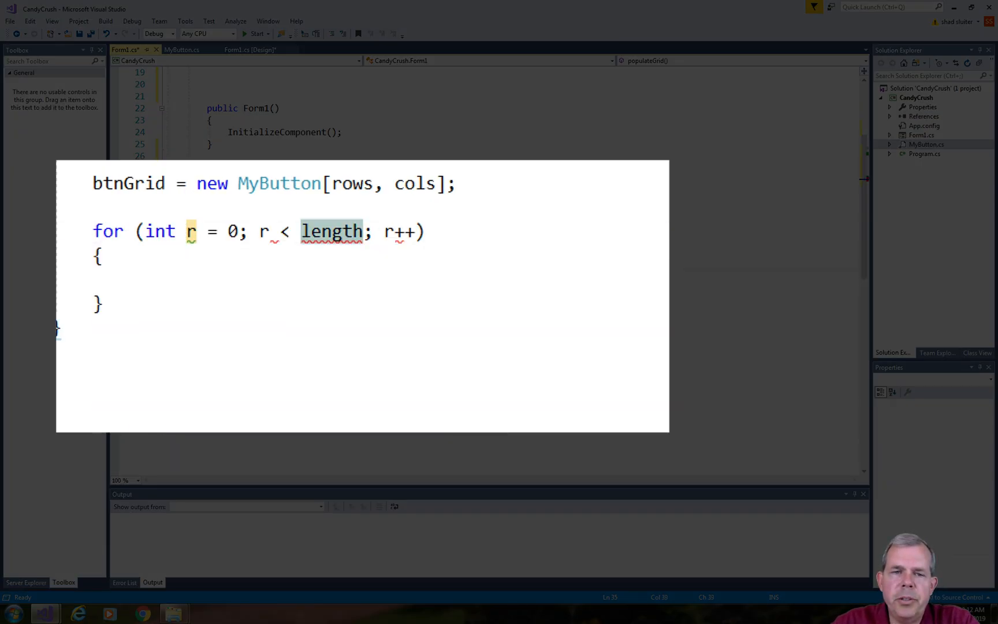
text(rows)
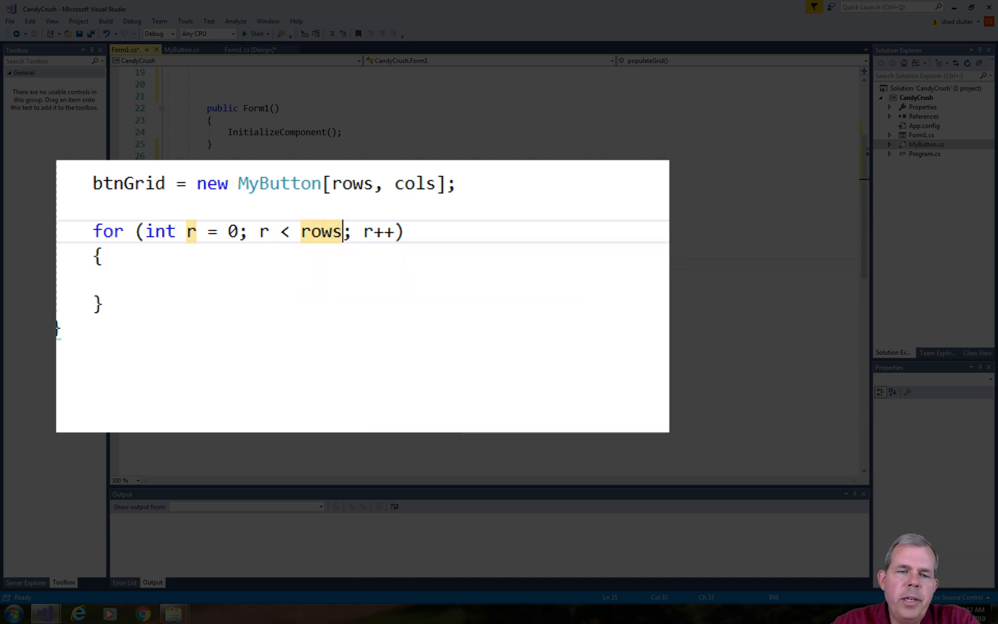
text(for (int c = 0; c < cols; c++)
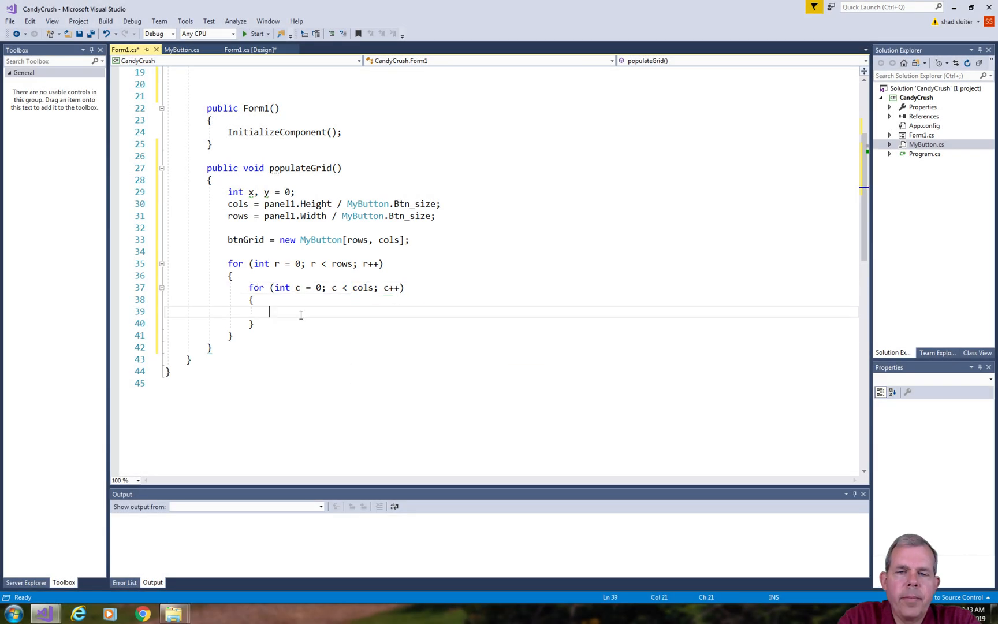
Assign btnGrid[r,c] = new MyButton() and set its row = r and col = c
text(btnGrid)
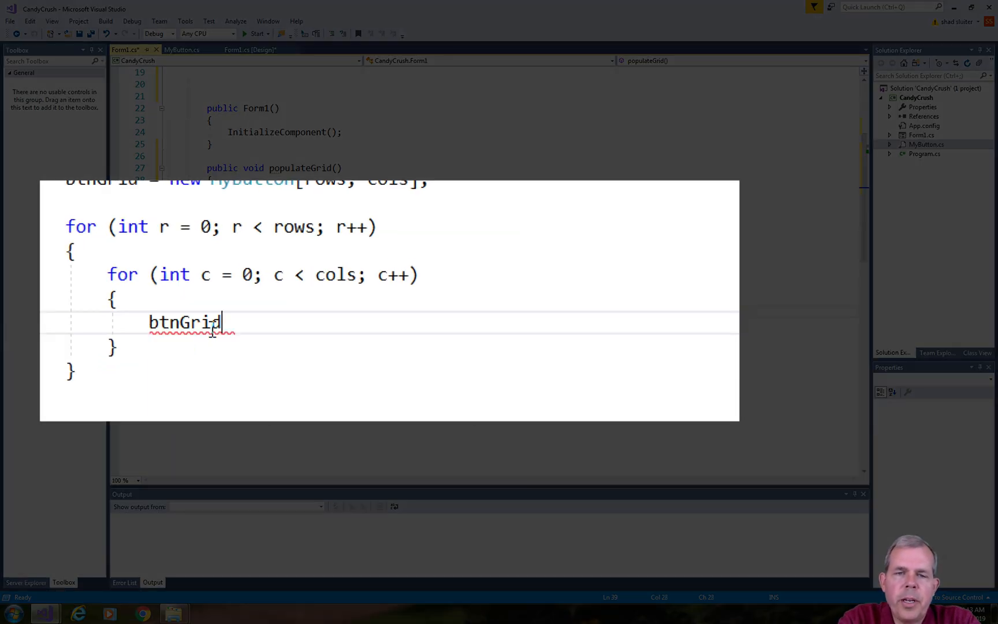
text([r,c])
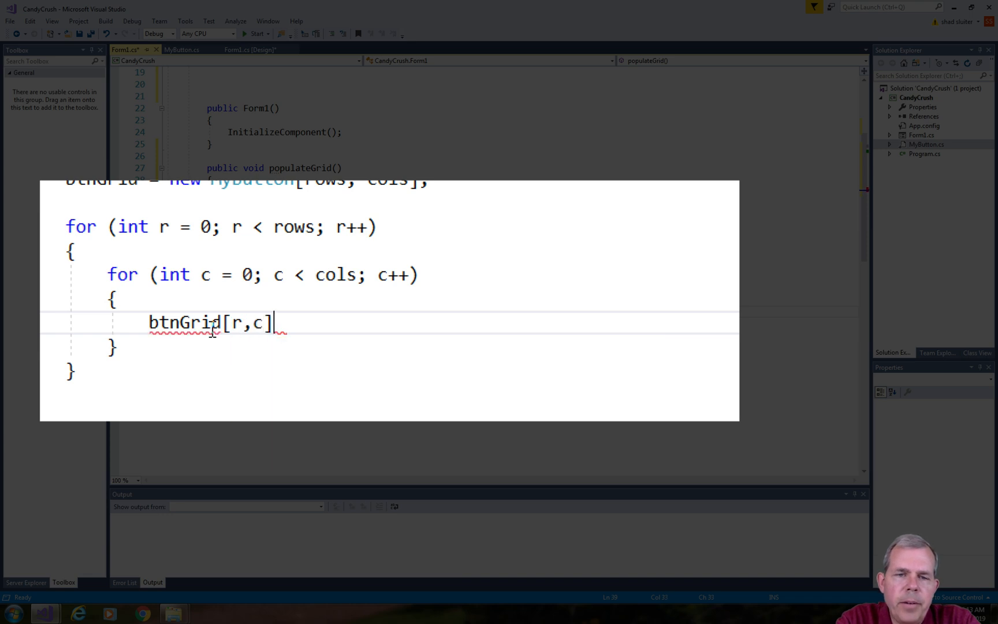
text(= nw)
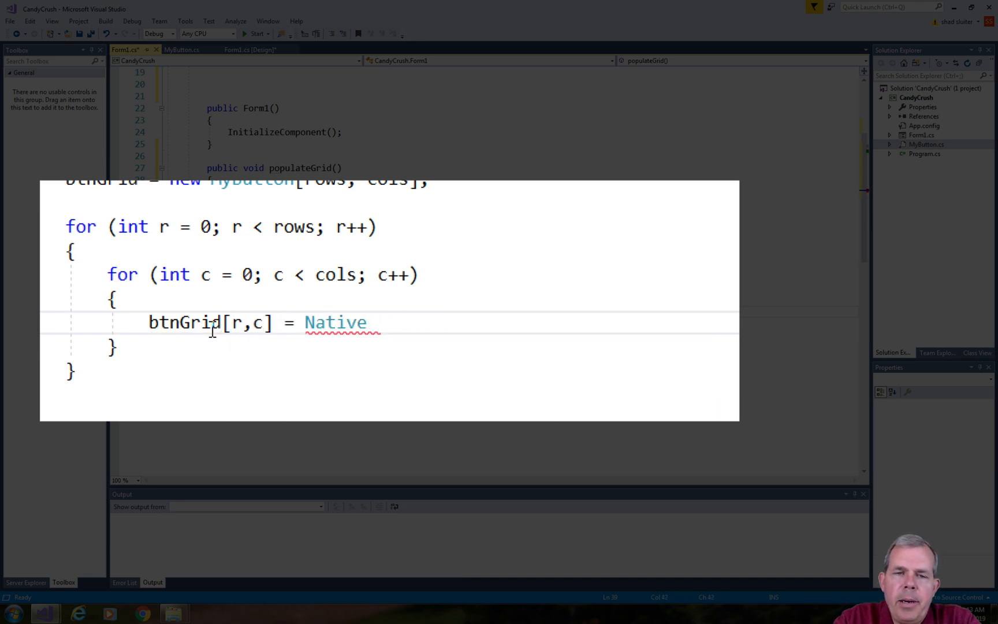
text(new M)
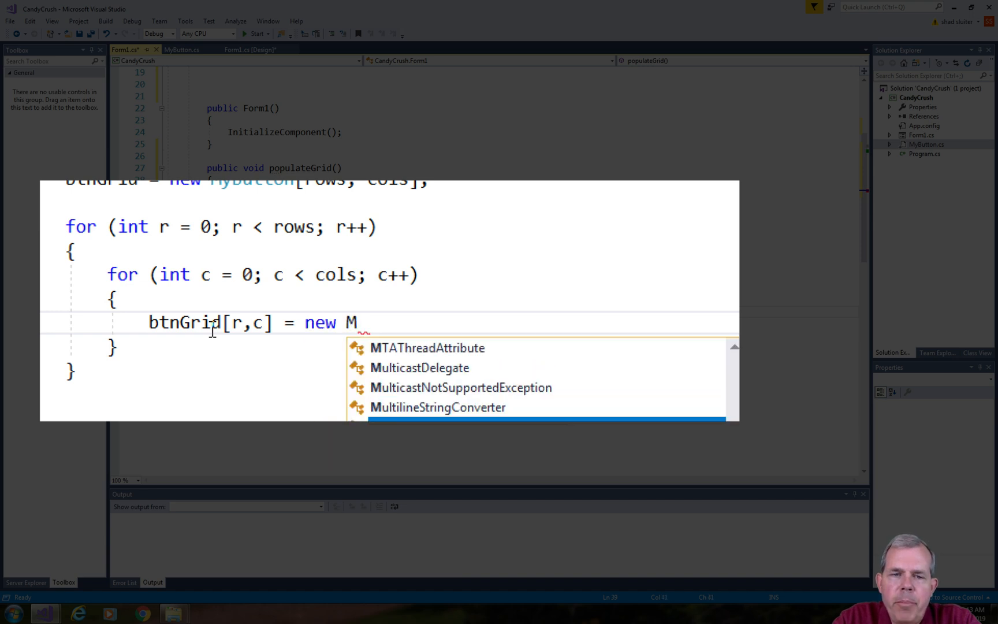
text(yButton();)
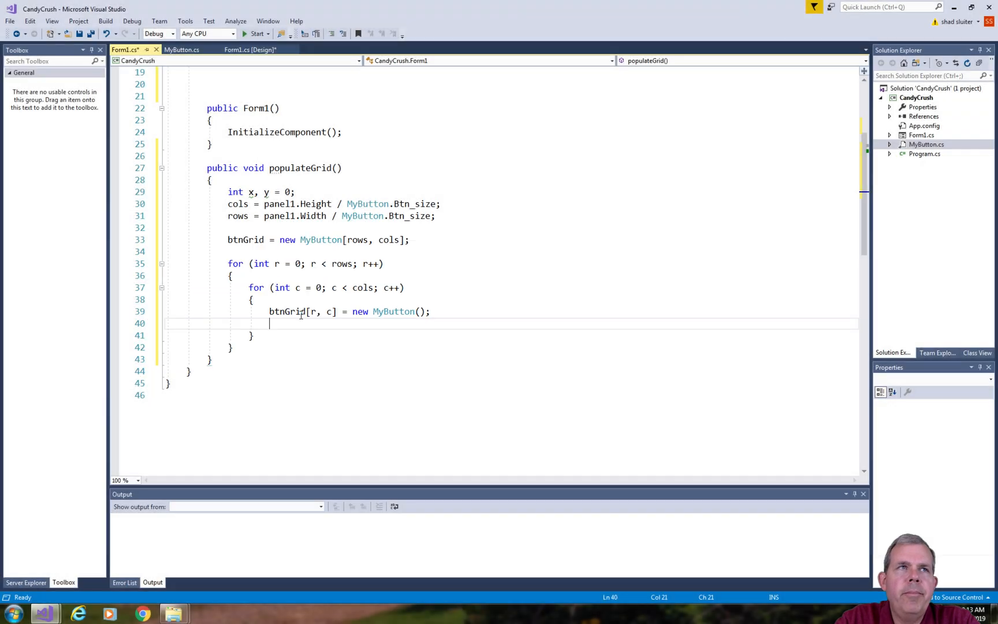
text(b)
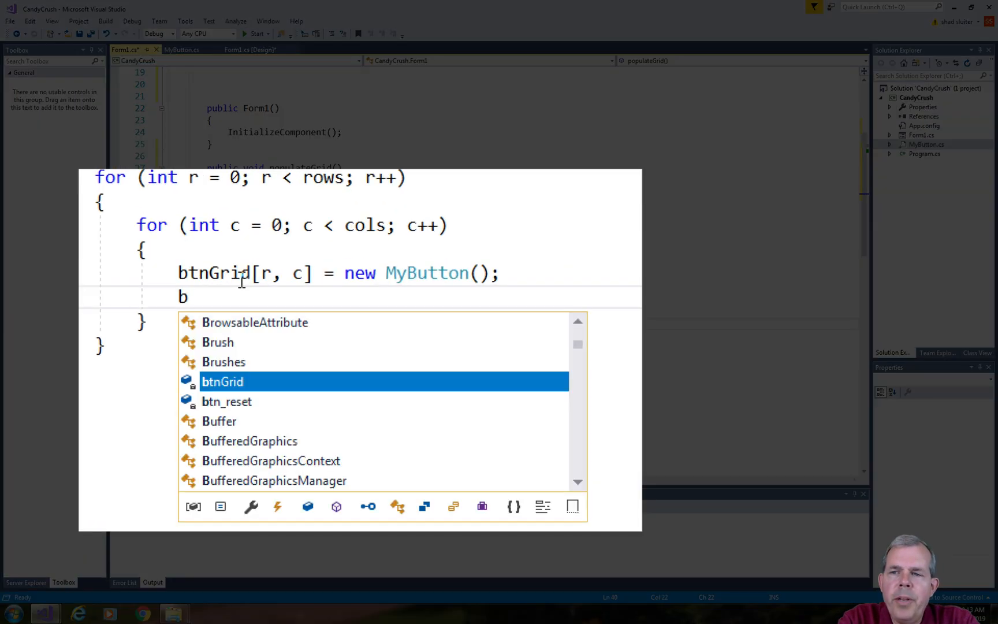
text(tnGrid[r,c)
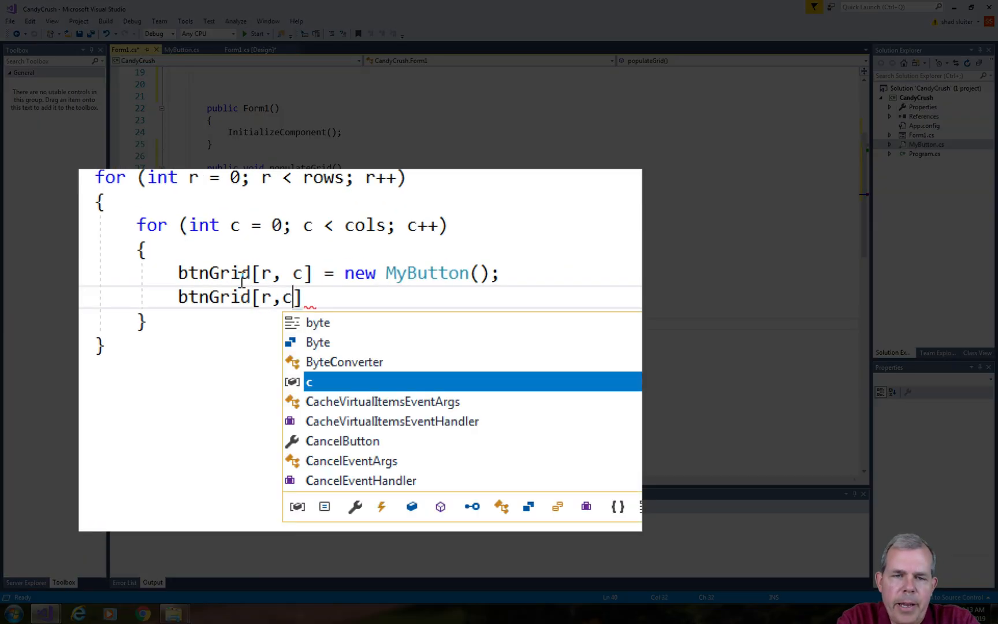
text(.r)
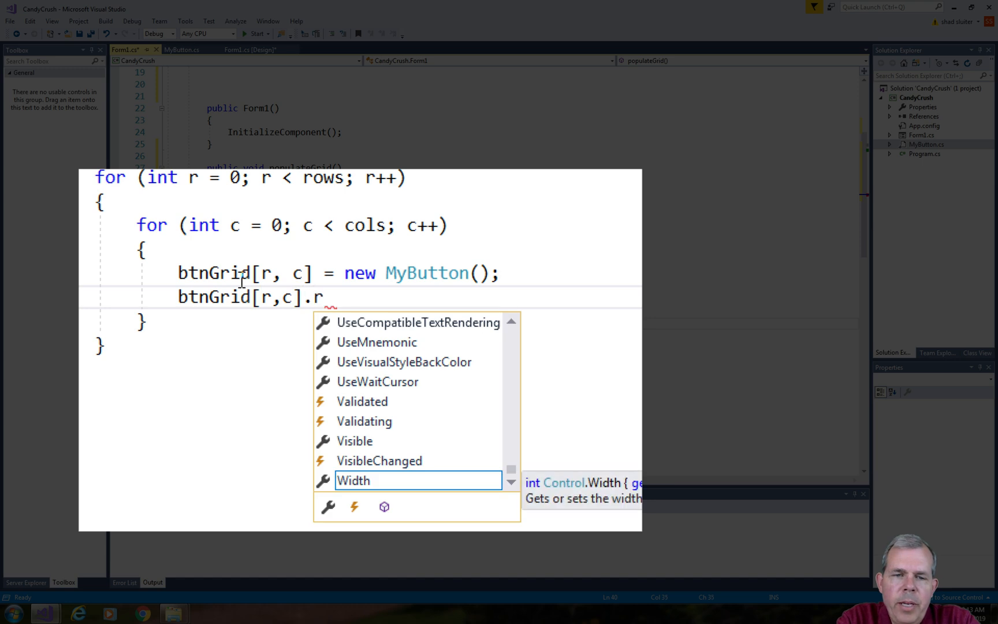
text(ow =)
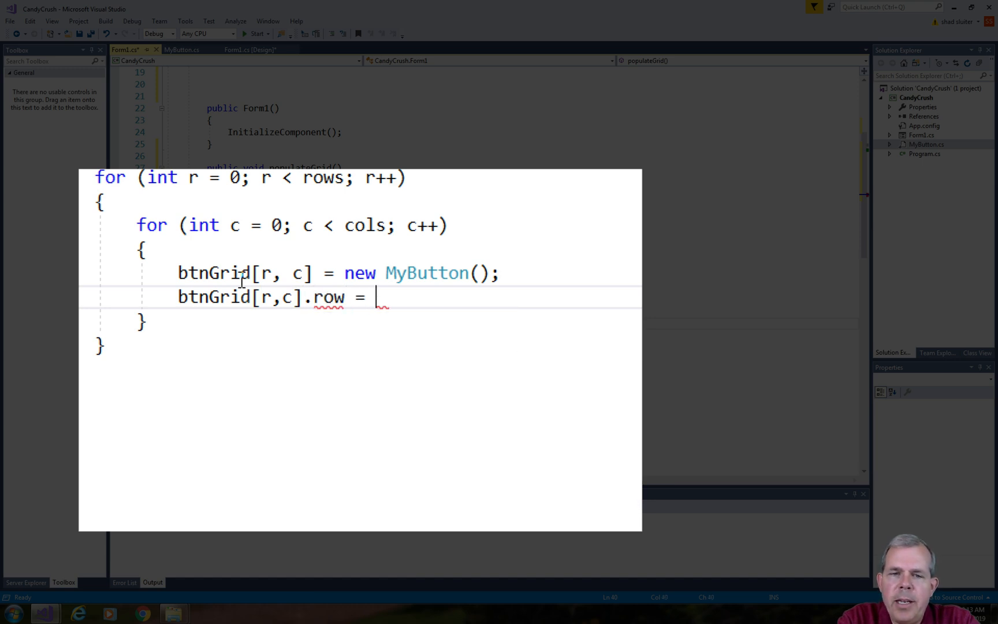
text(r;)
text(btnGrid[r, c].col = c;)
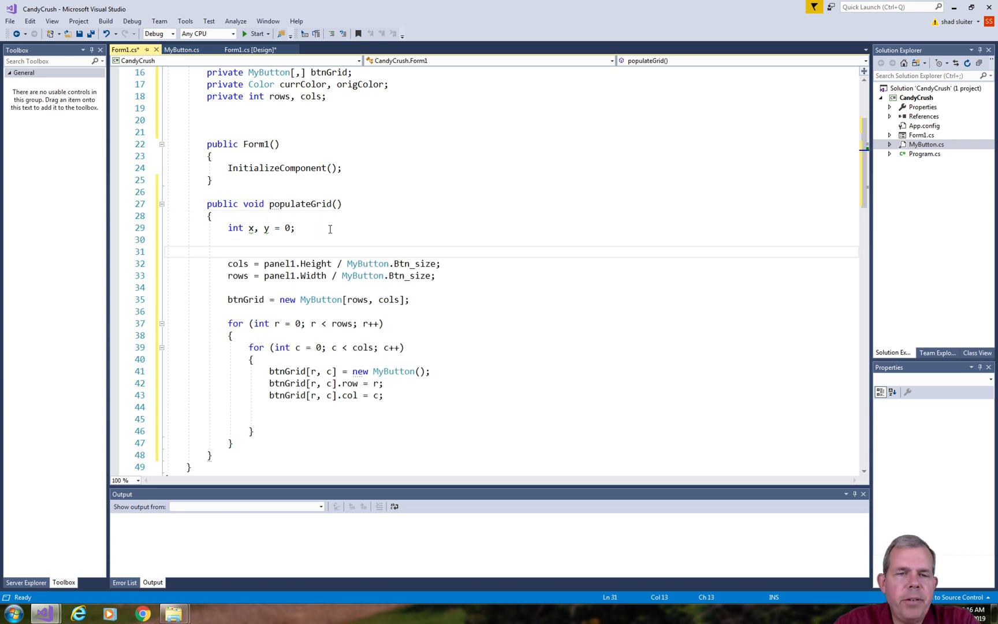
Comment the rows/cols calculation from panel size, the 2D array, and new button creation
text(// calculate the)
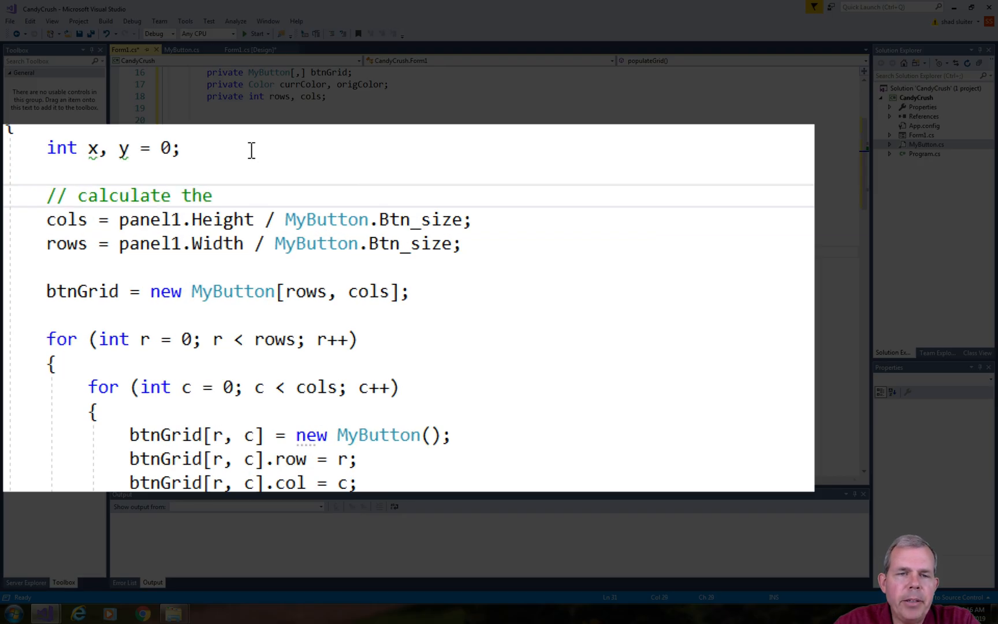
text(number of ro)
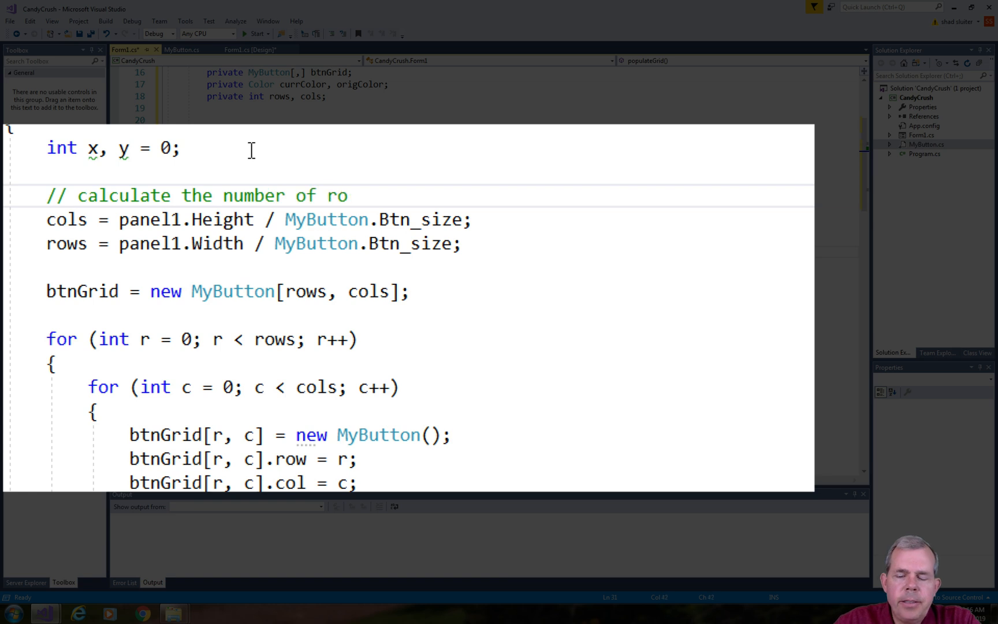
text(ws and cols based on the)
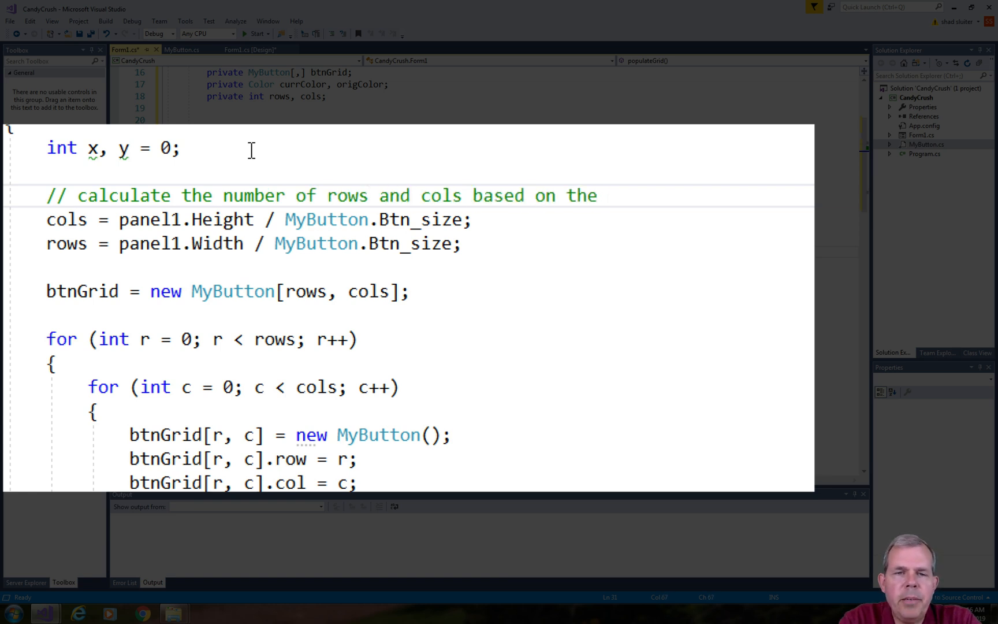
text(panel size and the button size.)
text(// new)
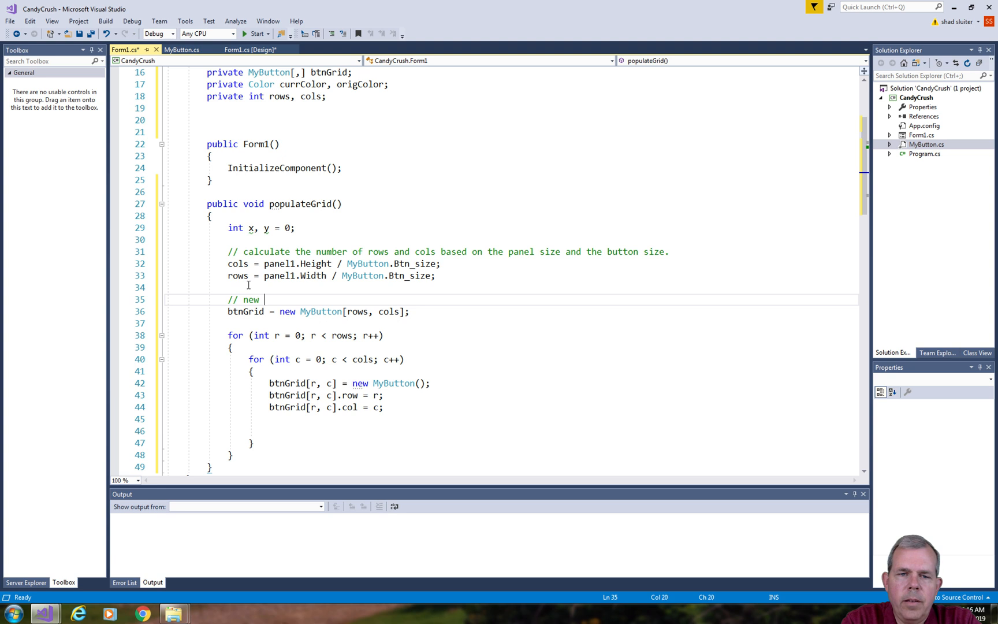
text(2D array of buttons.)
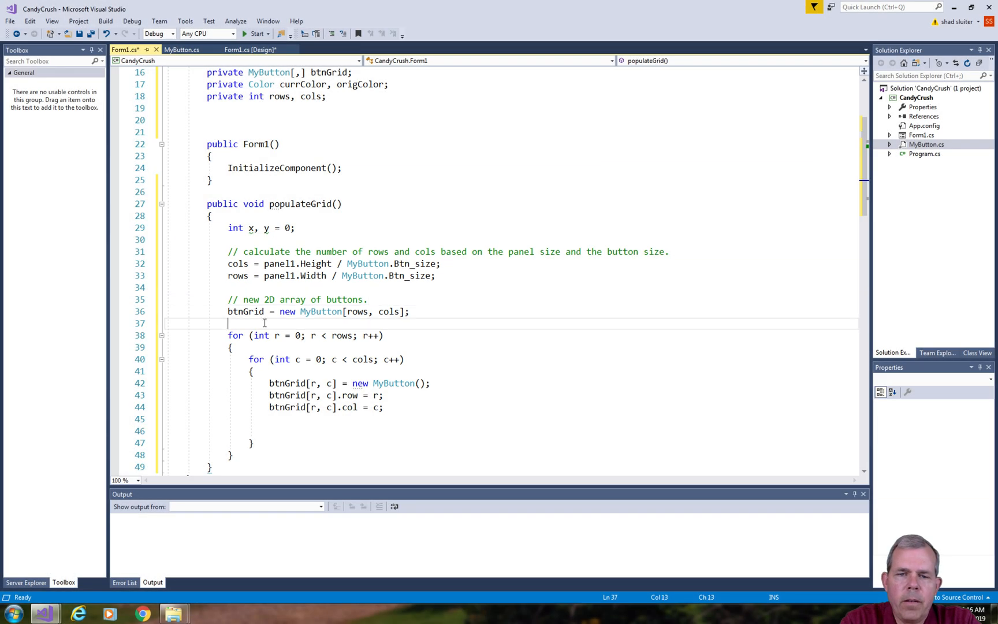
text(// c)
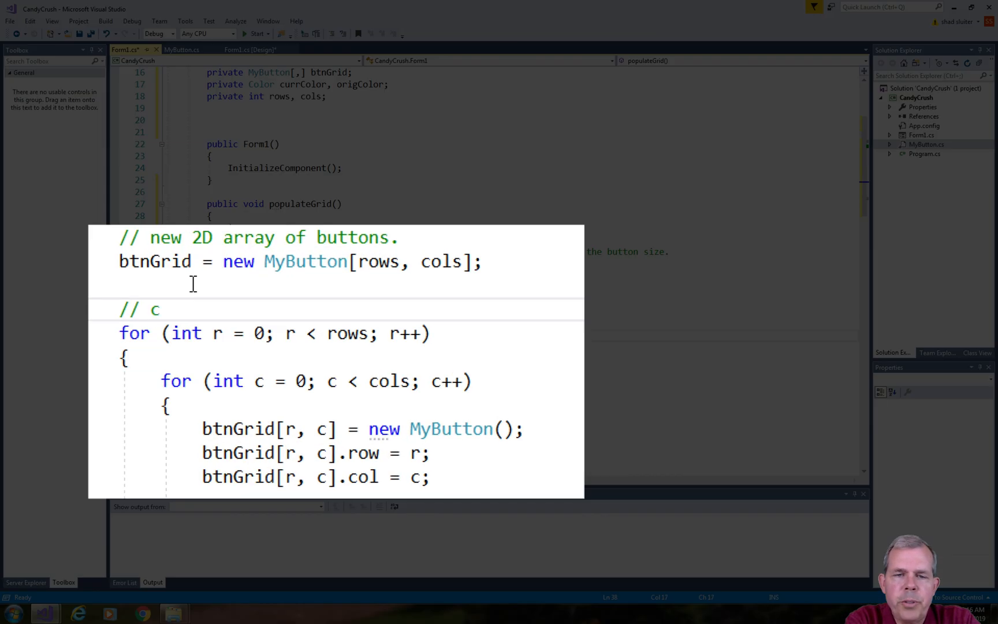
text(reate a new button at each row)
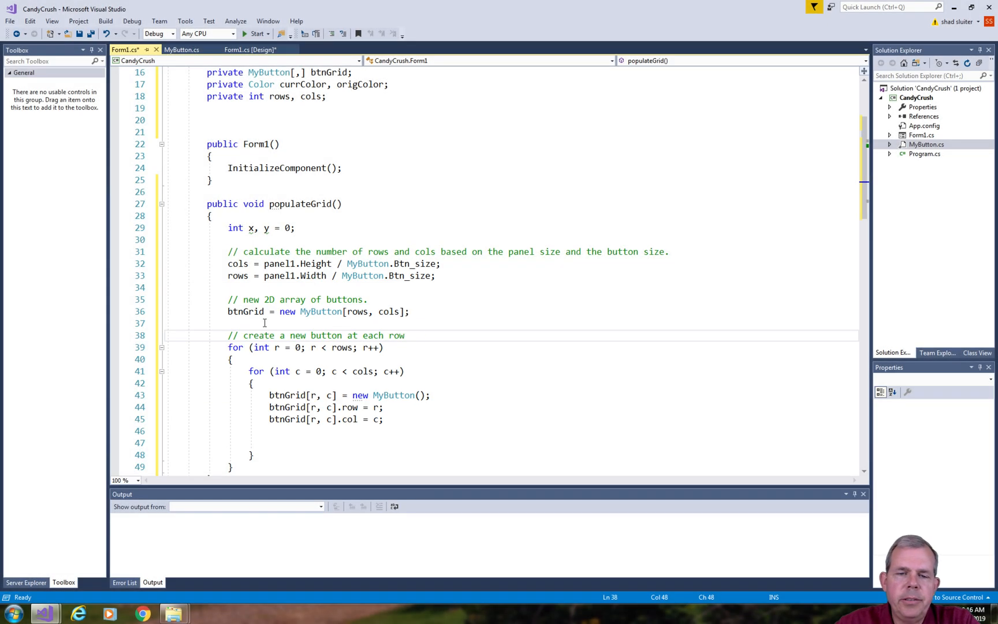
text(b)
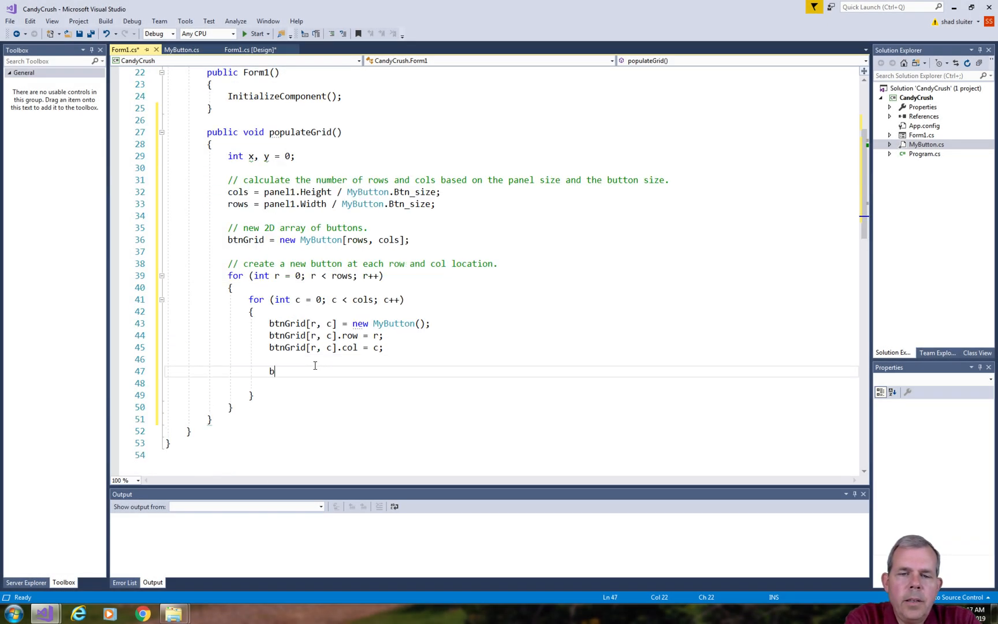
Subscribe btnGrid[r,c].Click to gridbutton_Click and generate the handler stub via Quick Actions
text(tnGrid[)
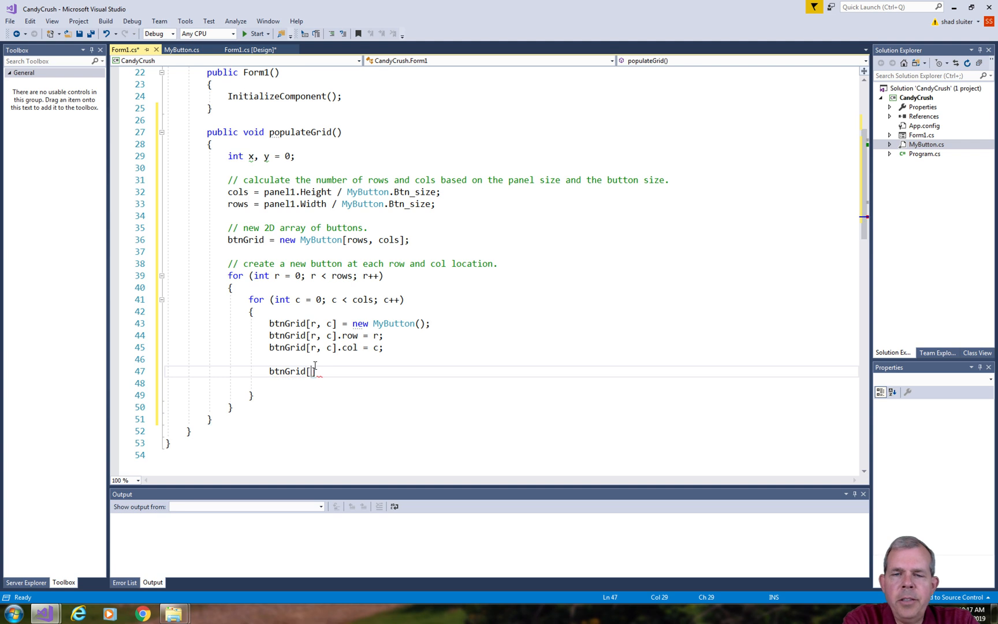
text(r,c].Click)
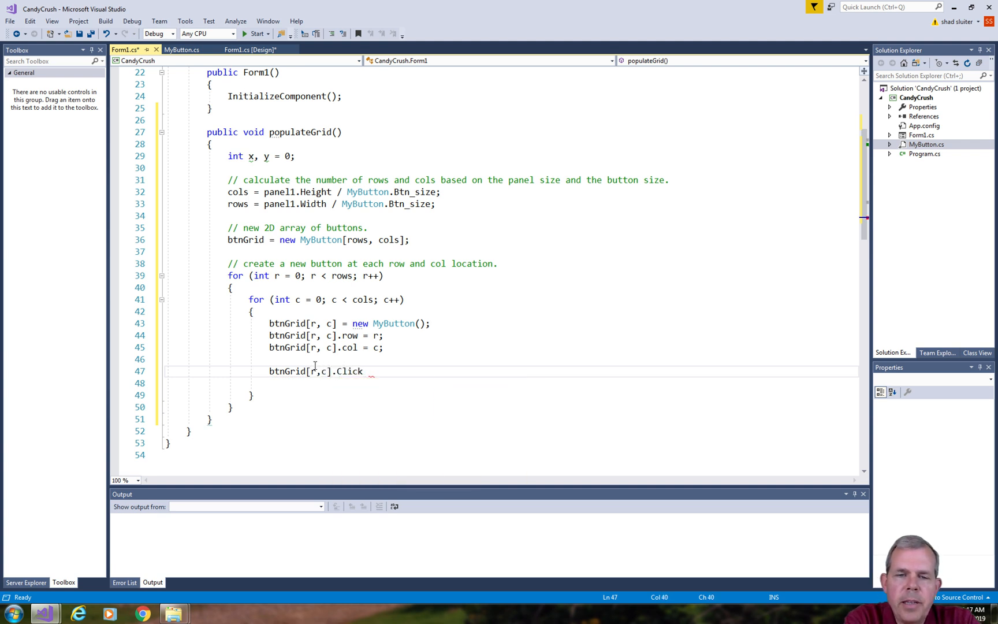
text(+=)
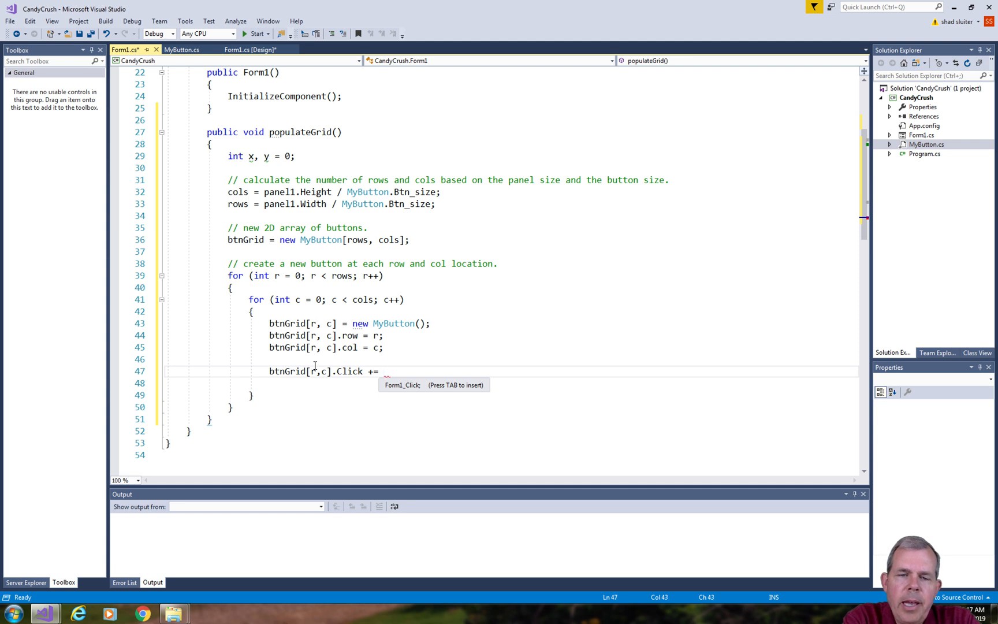
text(grid)
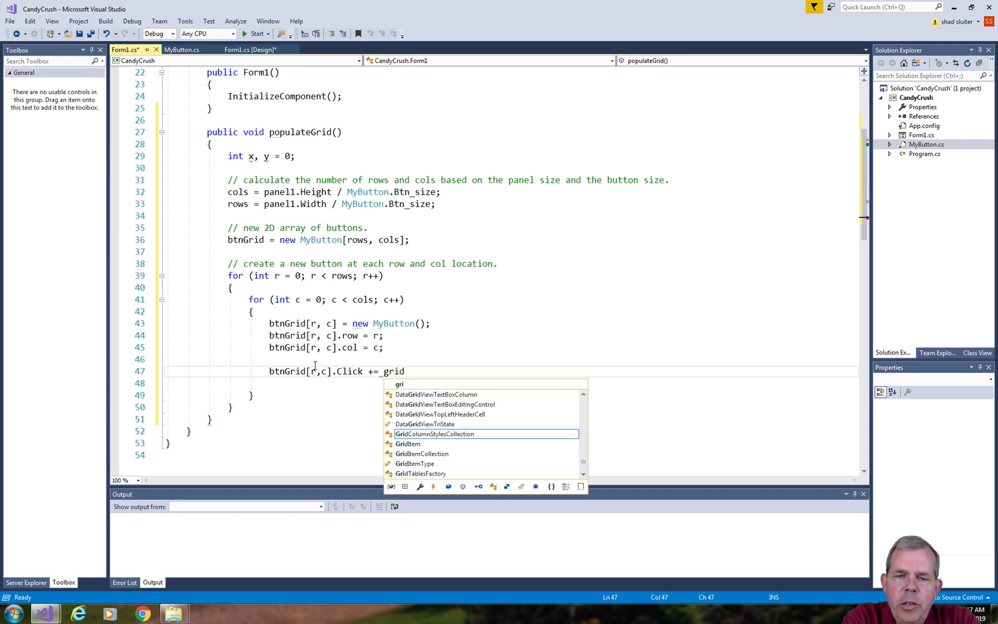
text(gridbutton_Click;)
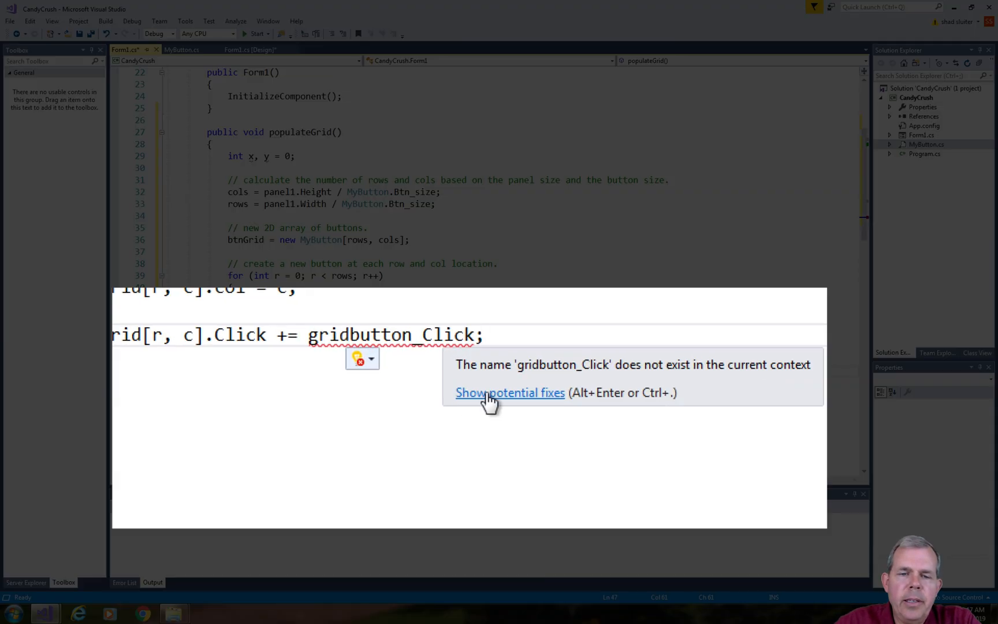
click(510, 392)
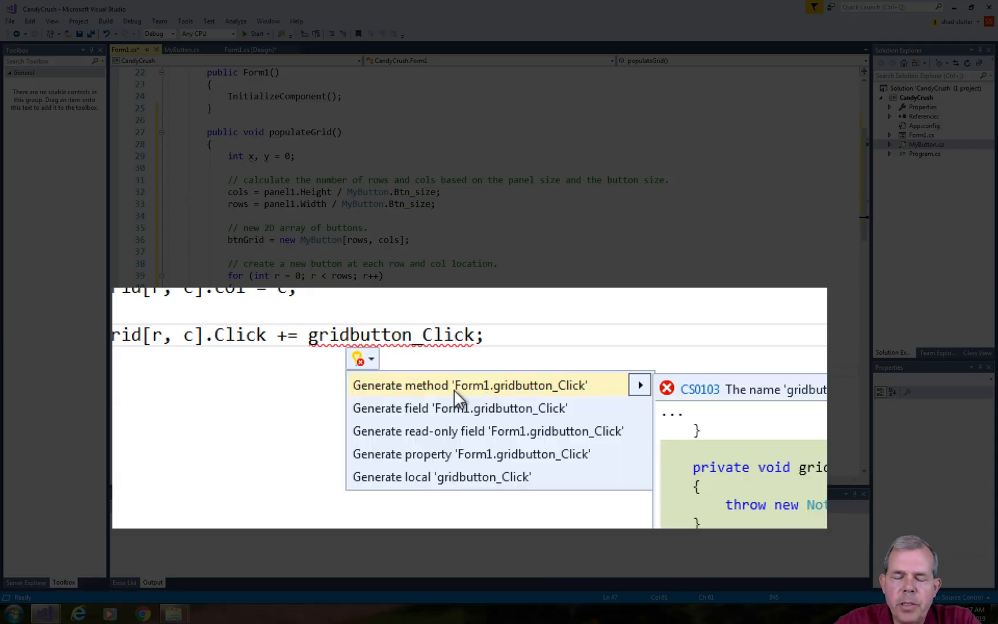
mouse_move(496, 391)
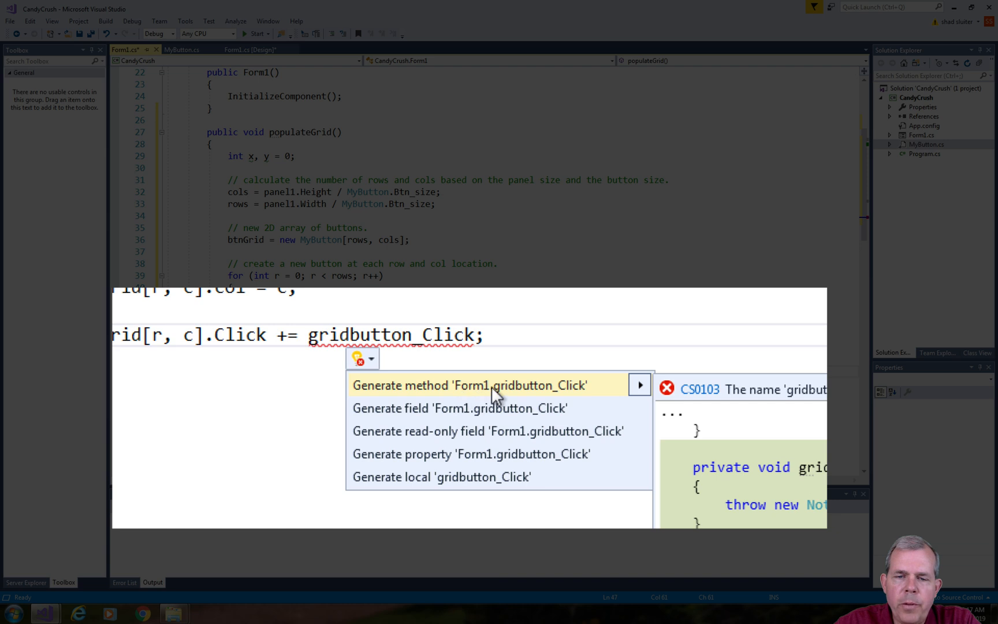
click(469, 386)
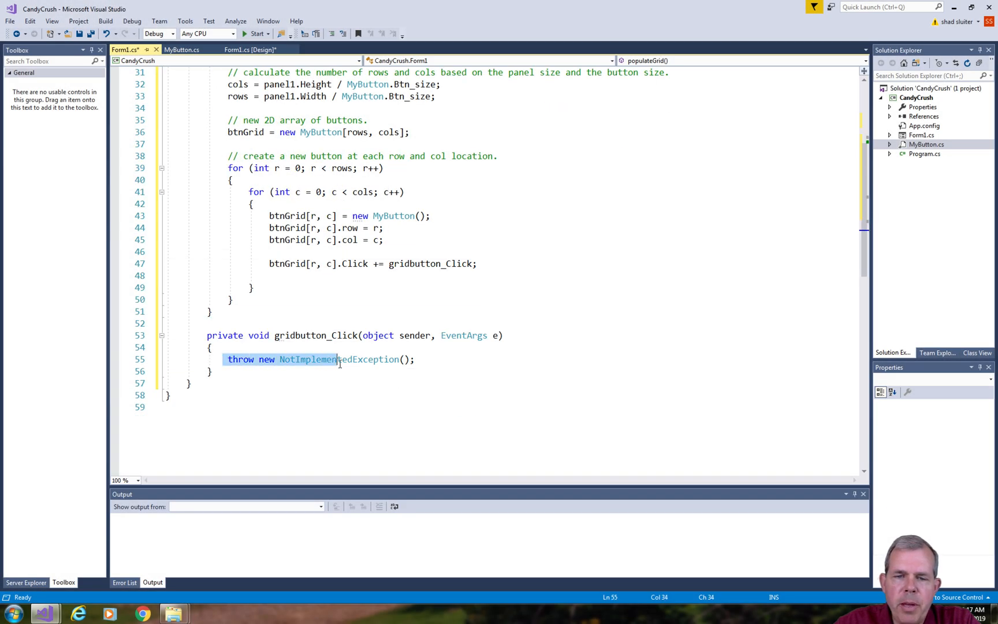
Comment the shared handler and add panel1.Controls.Add(btnGrid[r, c])
text(// assign the same event hanld)
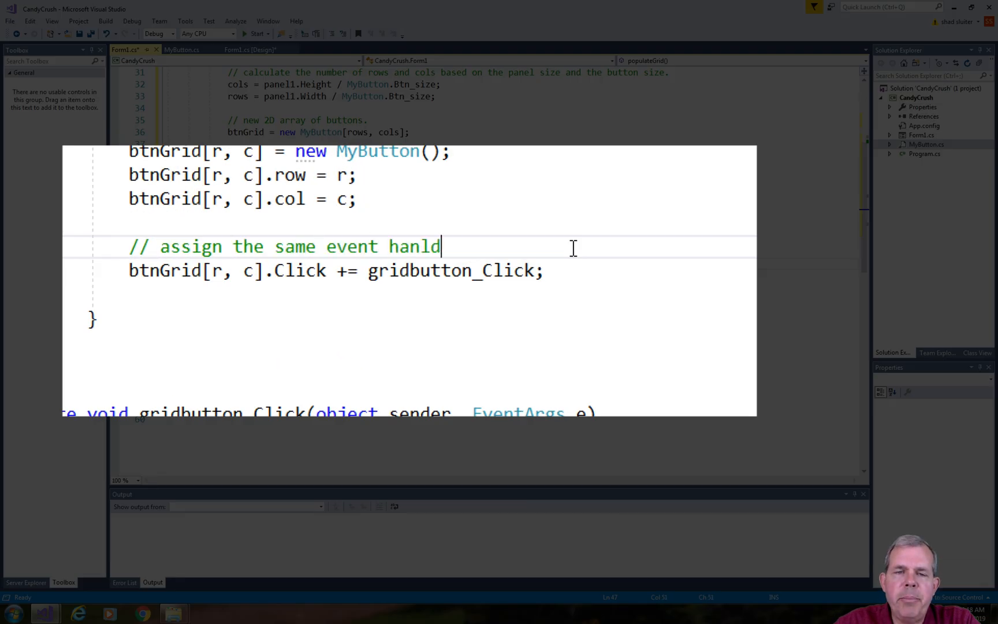
key(BackSpace)
text(dler to every button in the )
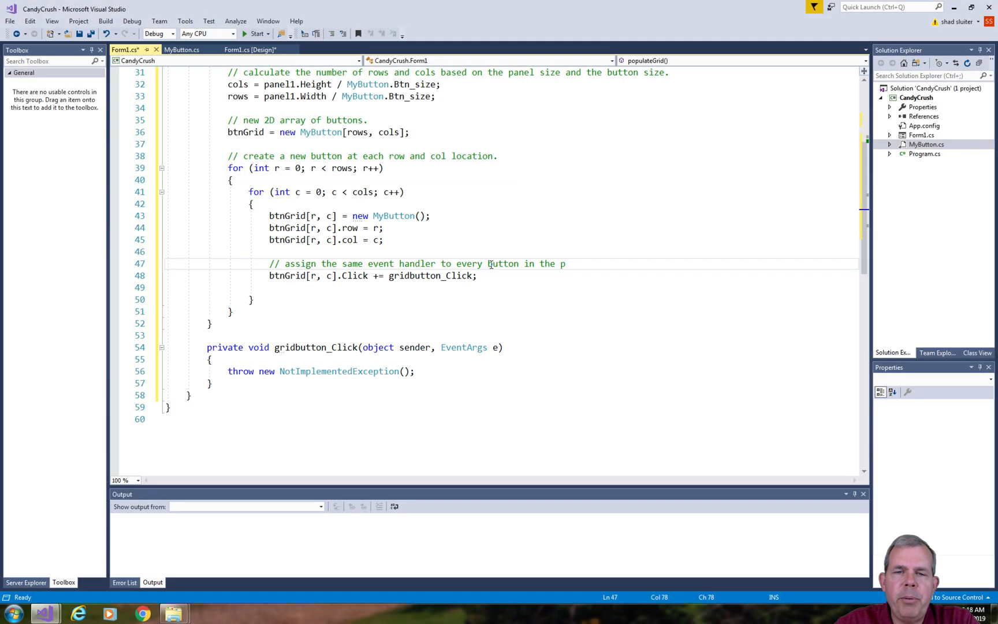
text(p)
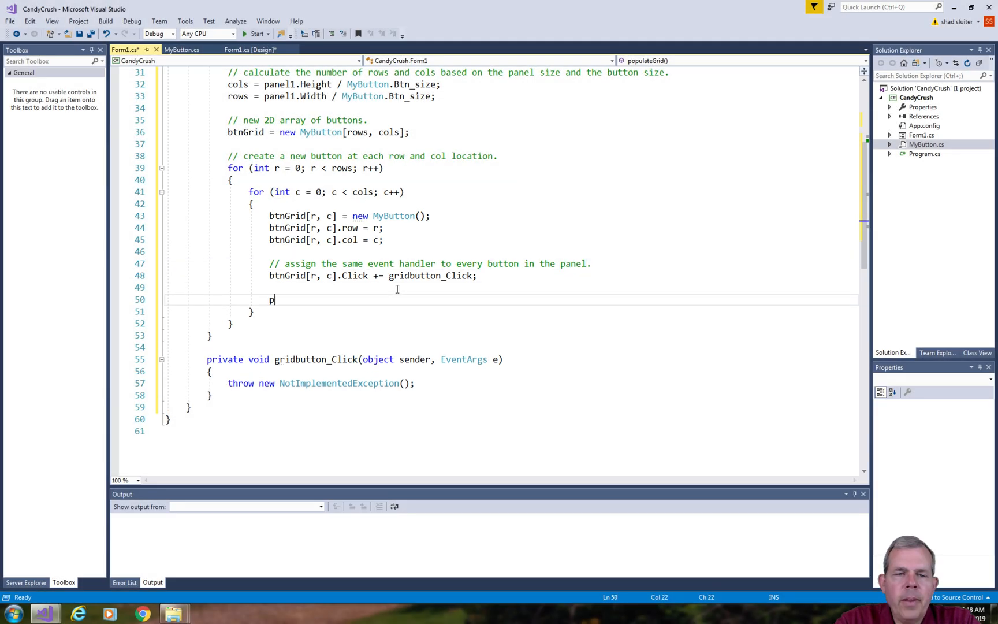
text(anel1.control)
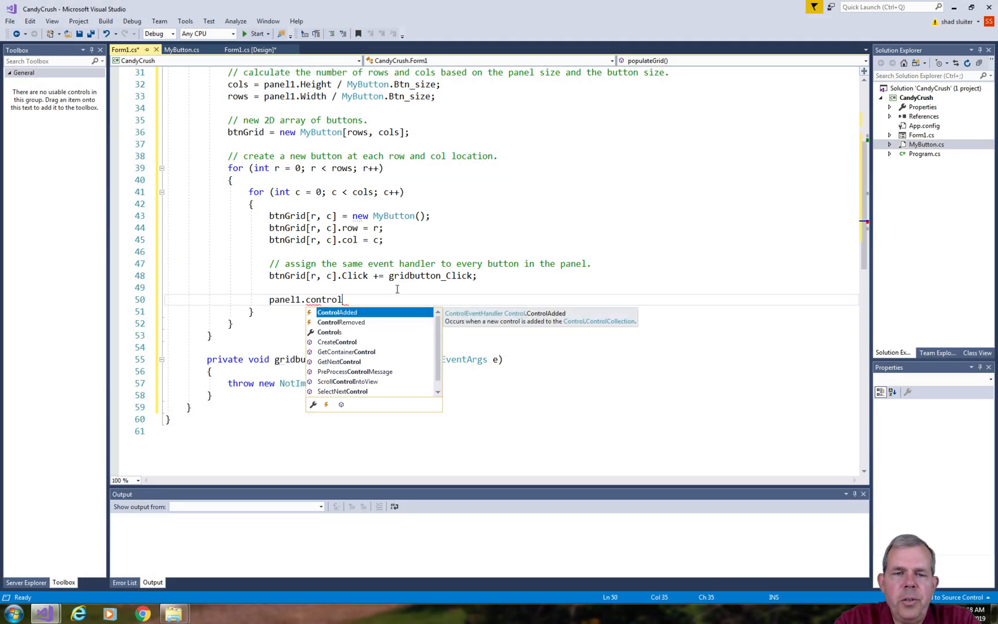
text(Controls.Add()
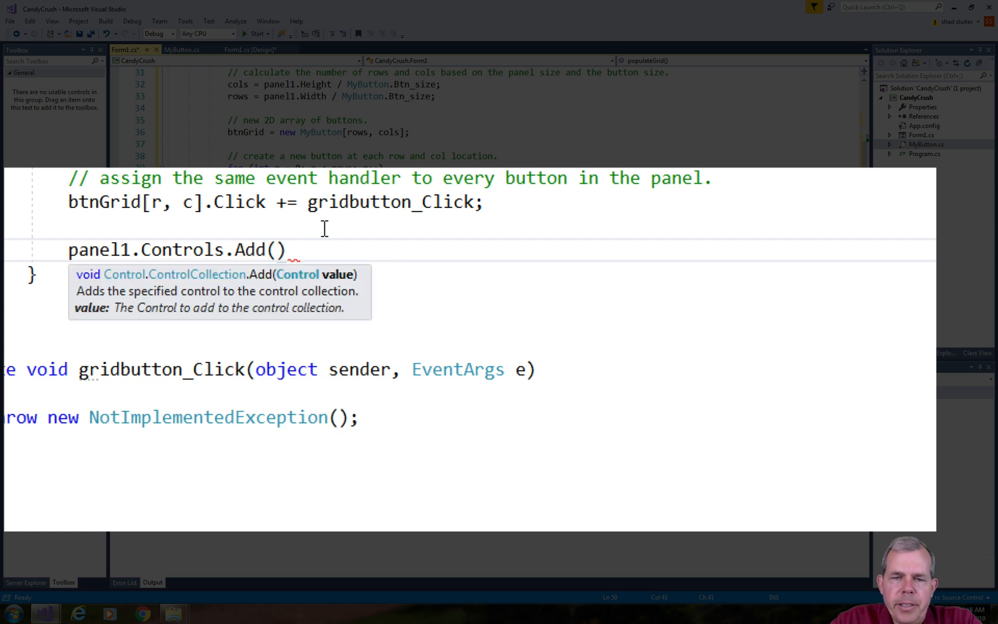
text(btnGrid[r, c];)
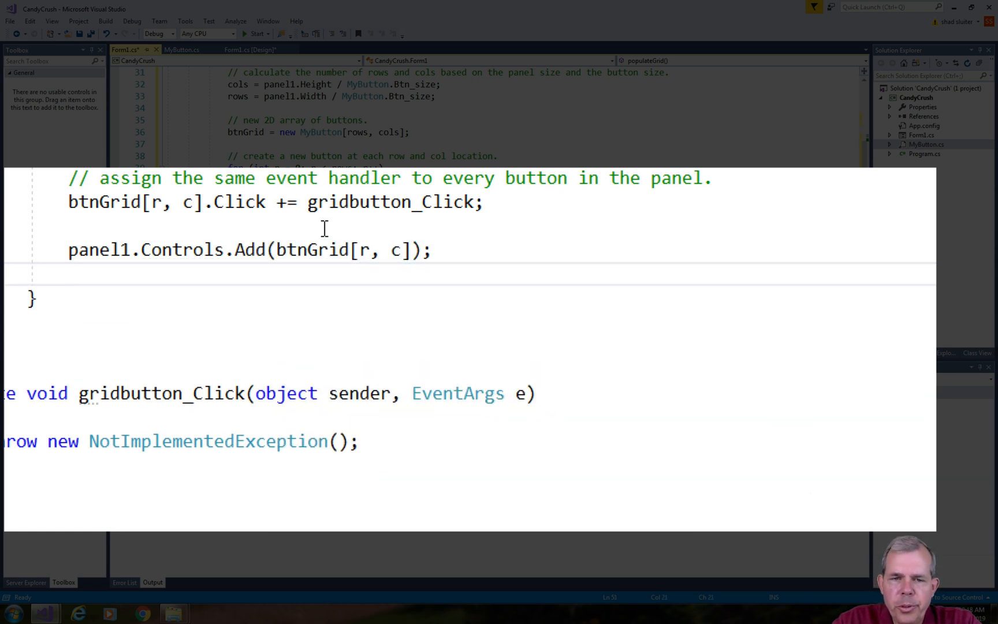
Set btnGrid[r, c].Location = new Point(r * MyButton.Btn_size, c * MyButton.Btn_size)
text(btnGrid[r,)
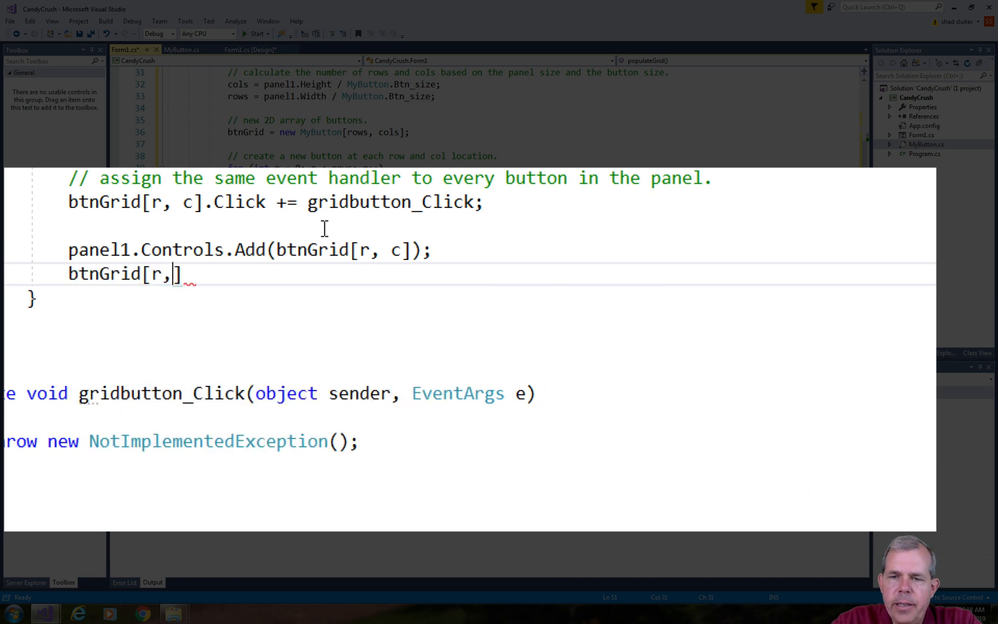
text(c].Location =)
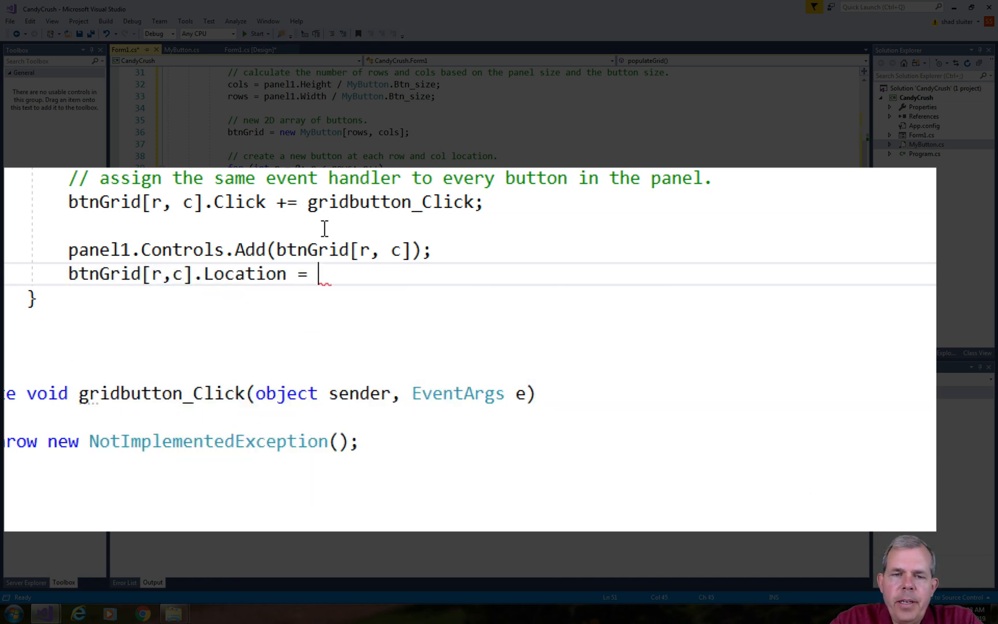
text(new Point()
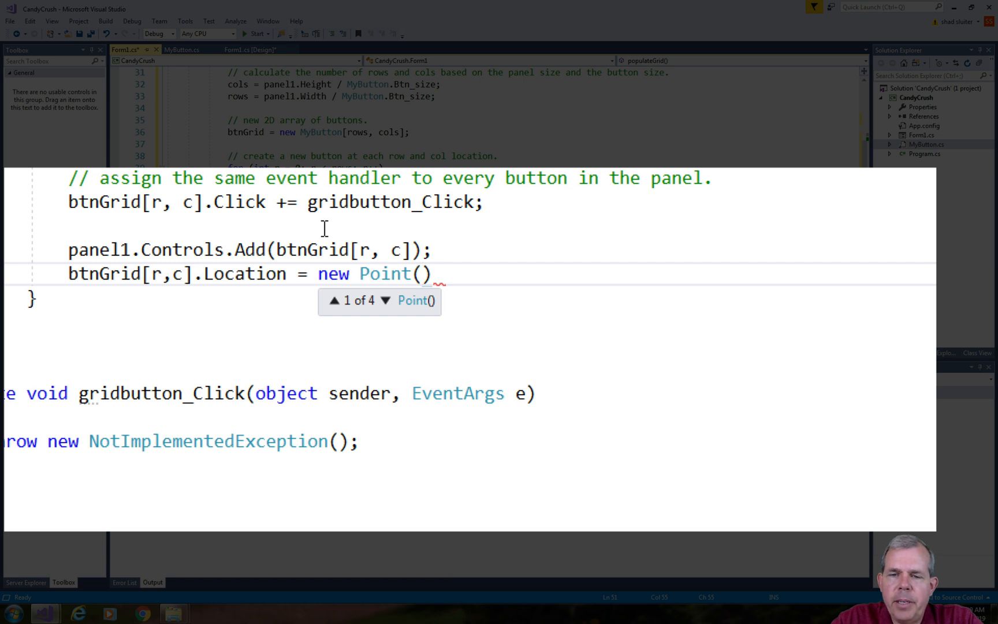
text(r)
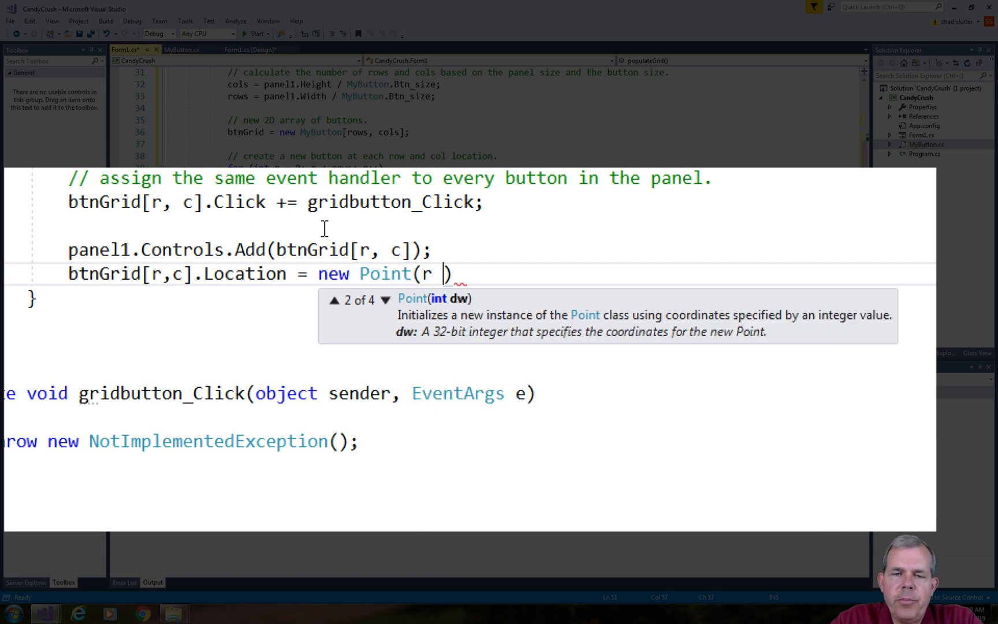
text(* bu)
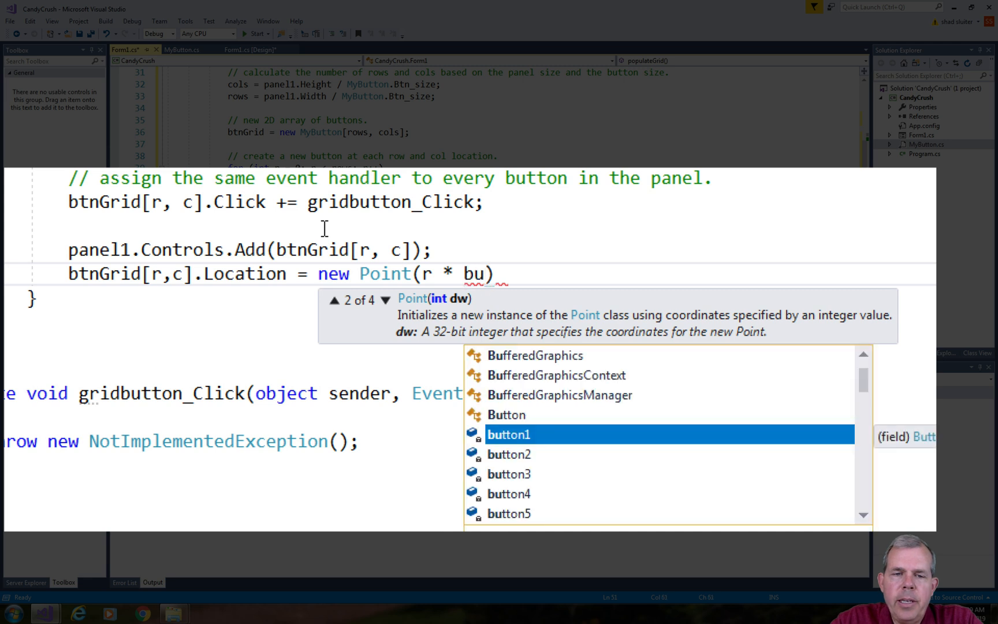
key(BackSpace)
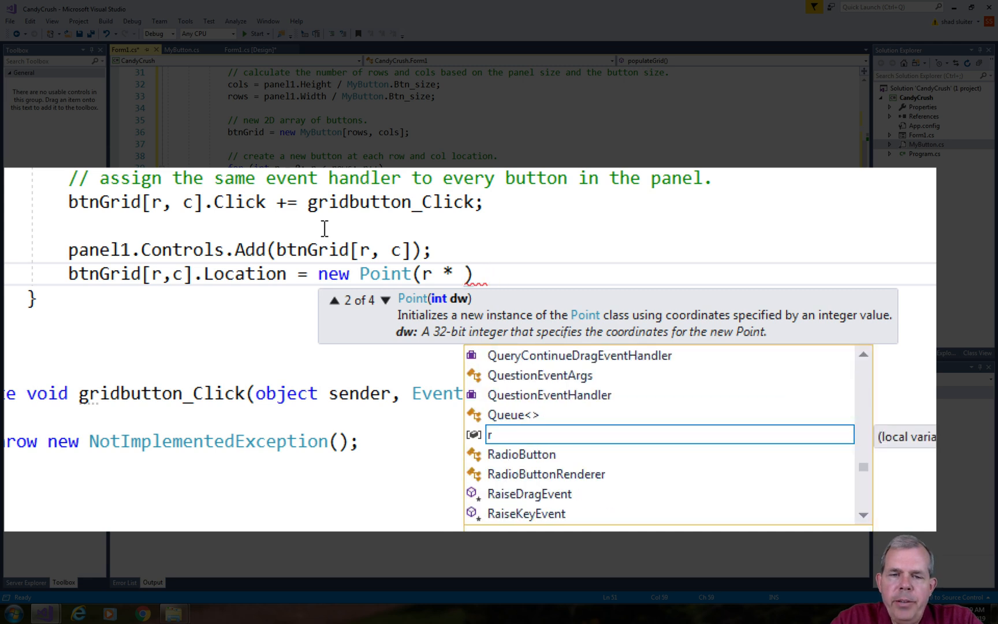
text(btnGrid)
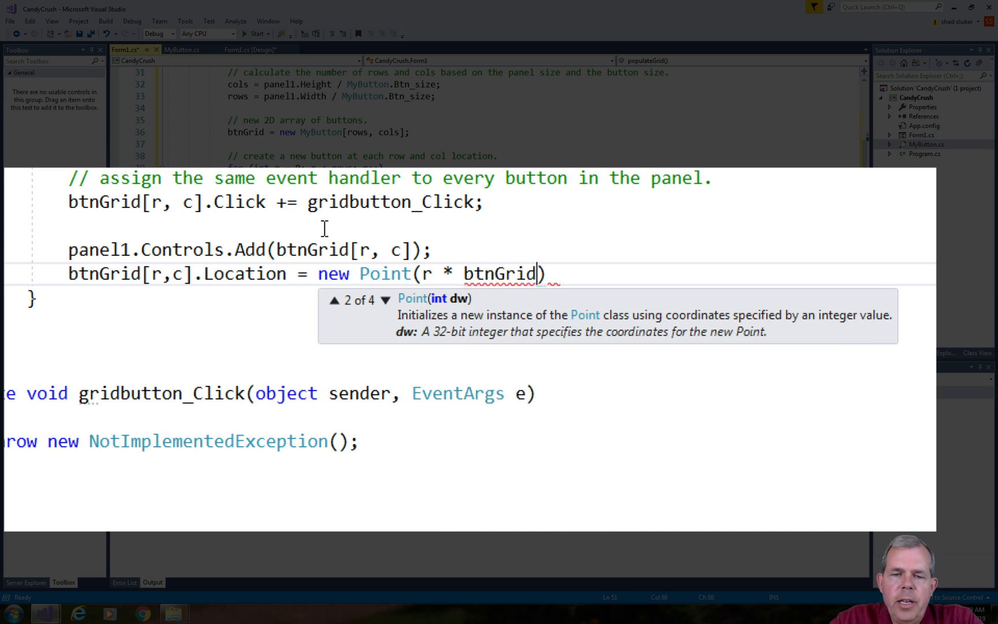
text(MyButton.)
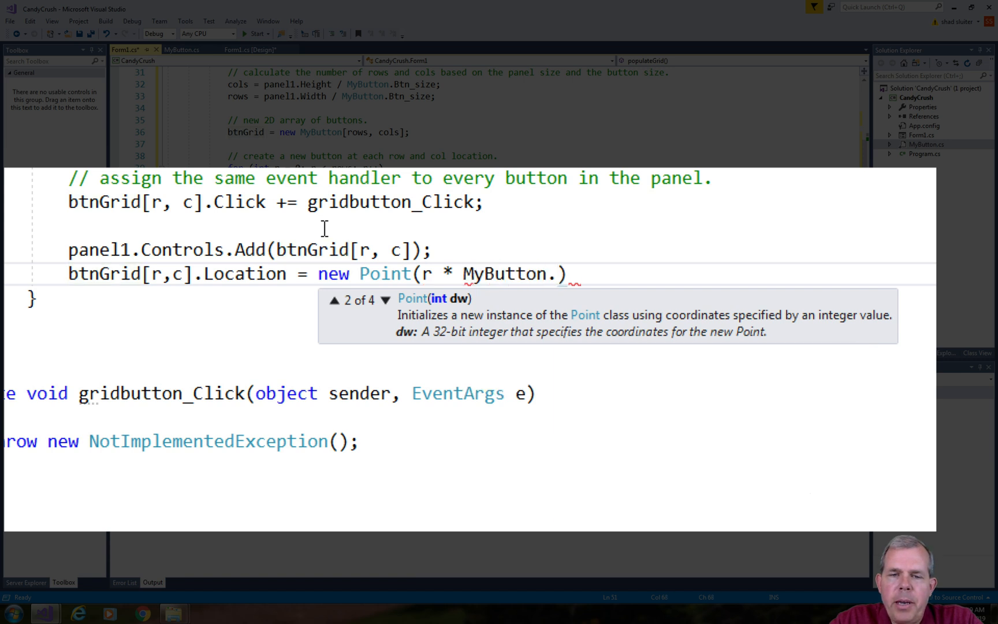
text(Btn_size, c)
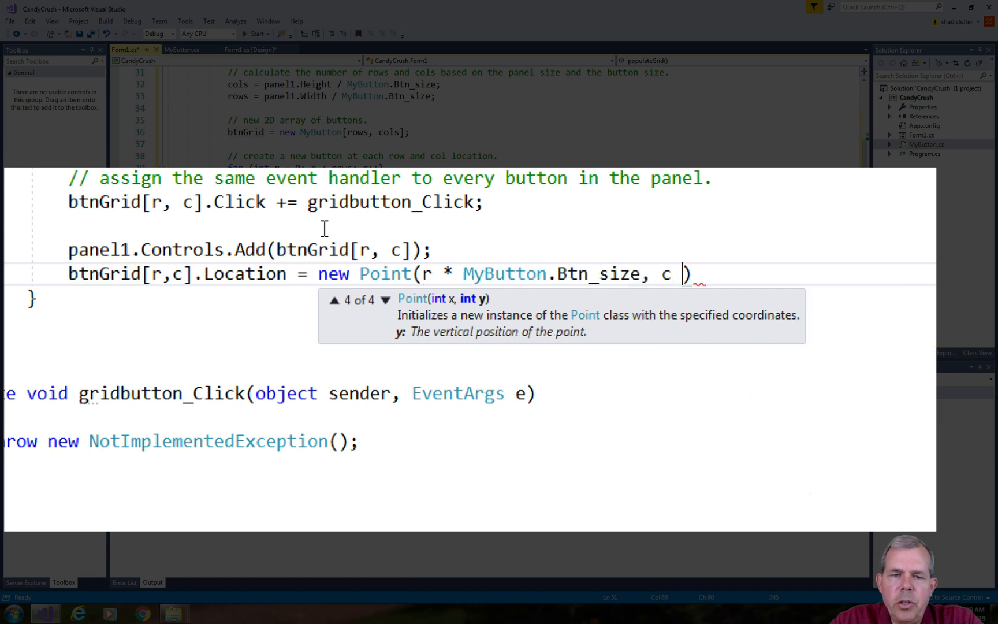
text(* MyButton.Btn_size)
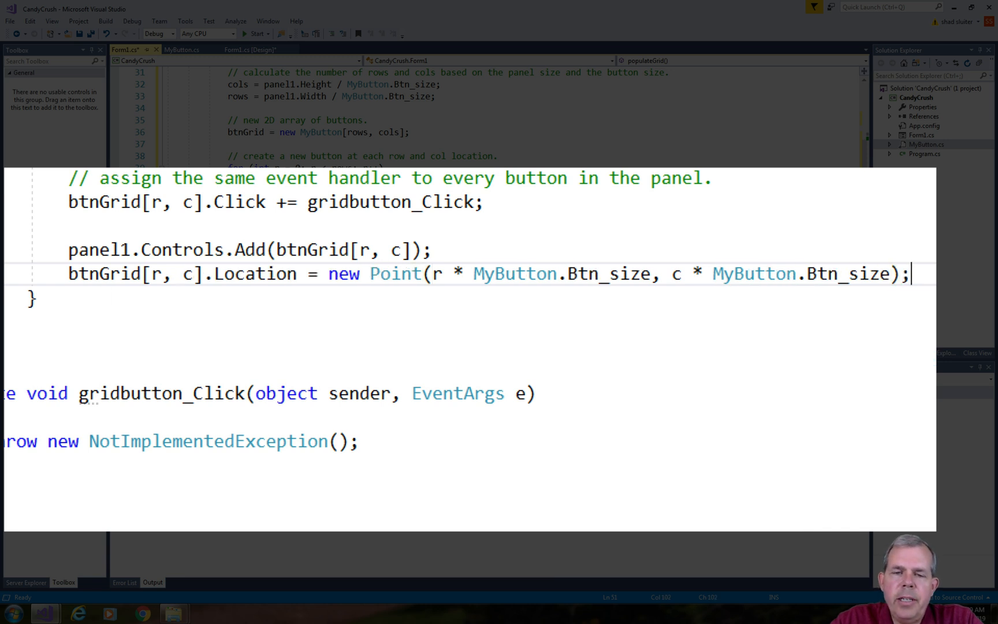
Add comments 'add the button to the panel' and 'change the location of the button'
click(305, 300)
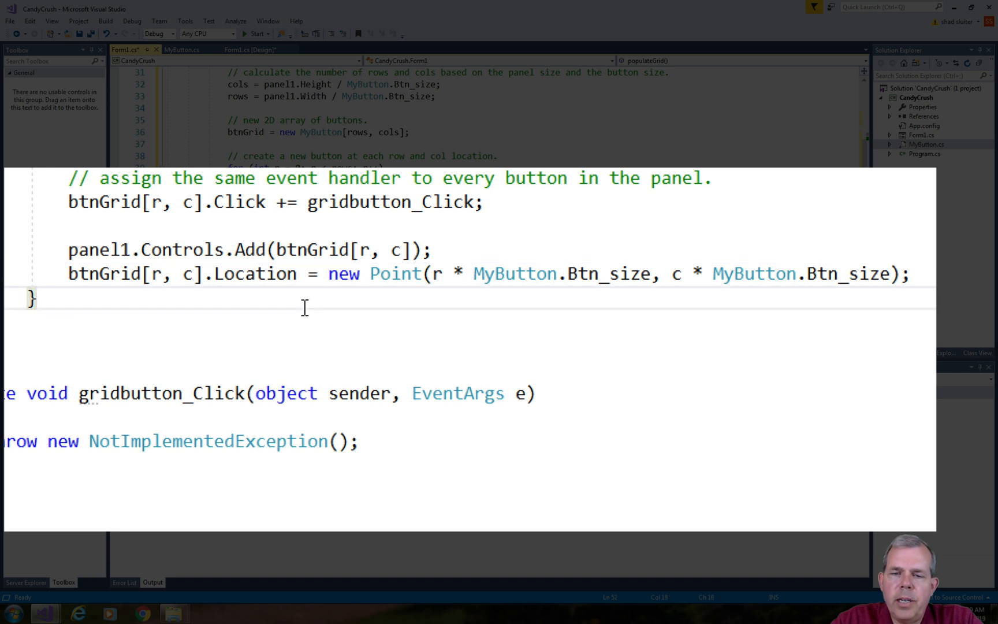
text(// ad)
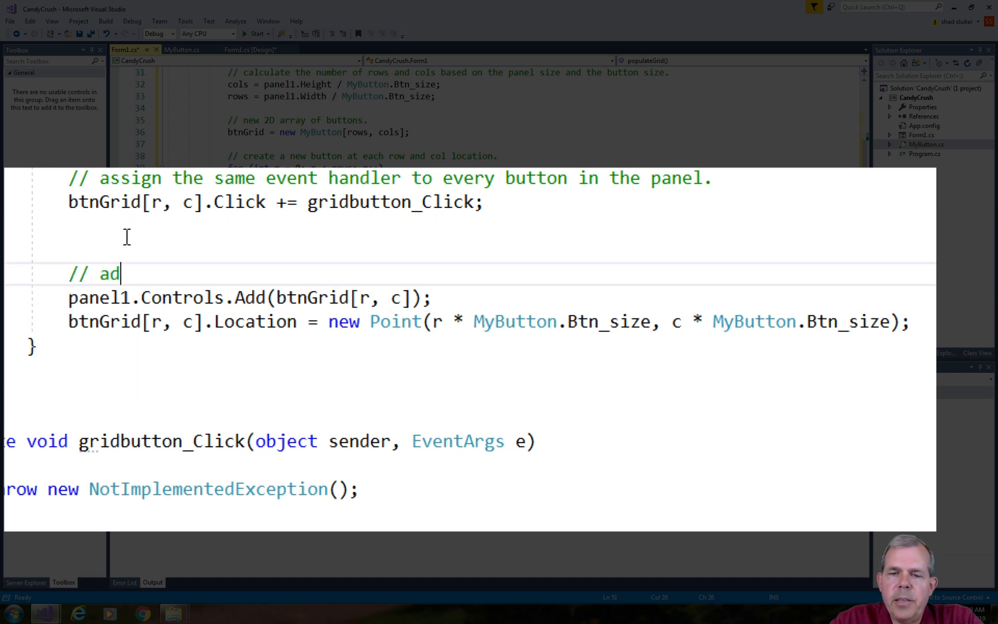
text(d the button to the panel.)
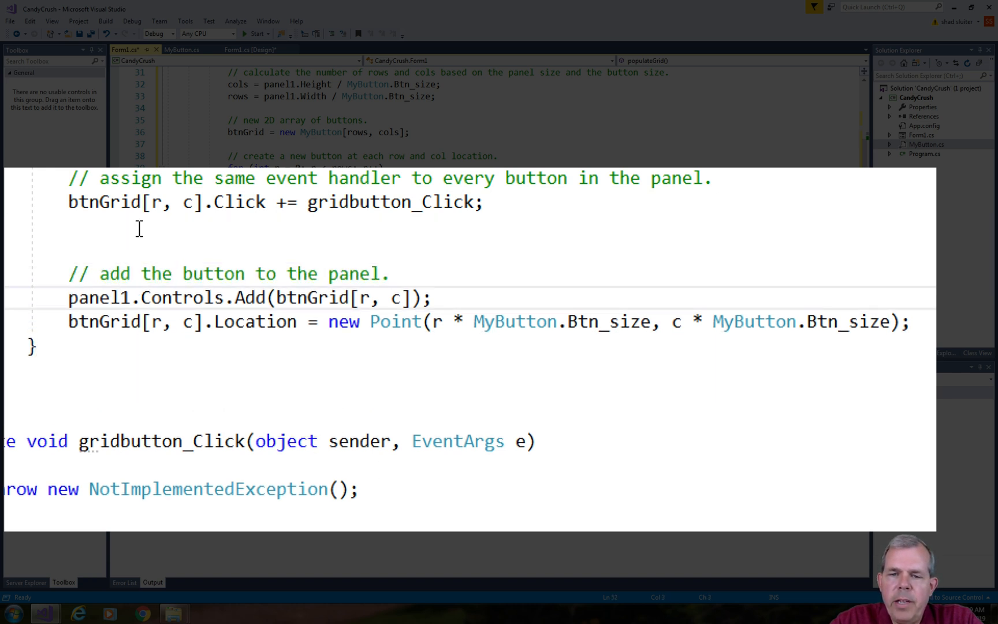
text(//)
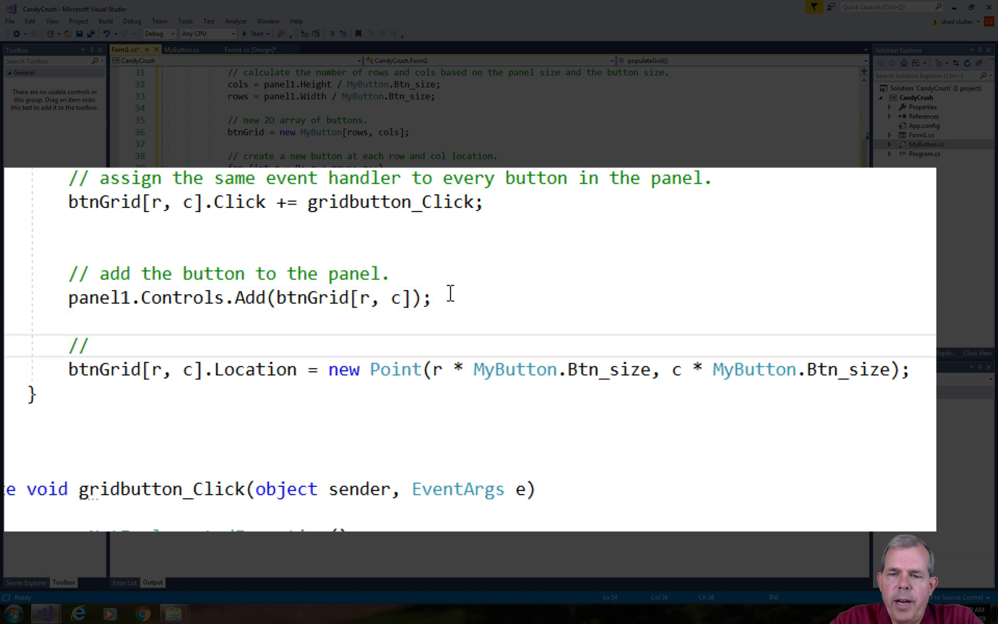
text(change the location of the button to its proper x y coordinates.)
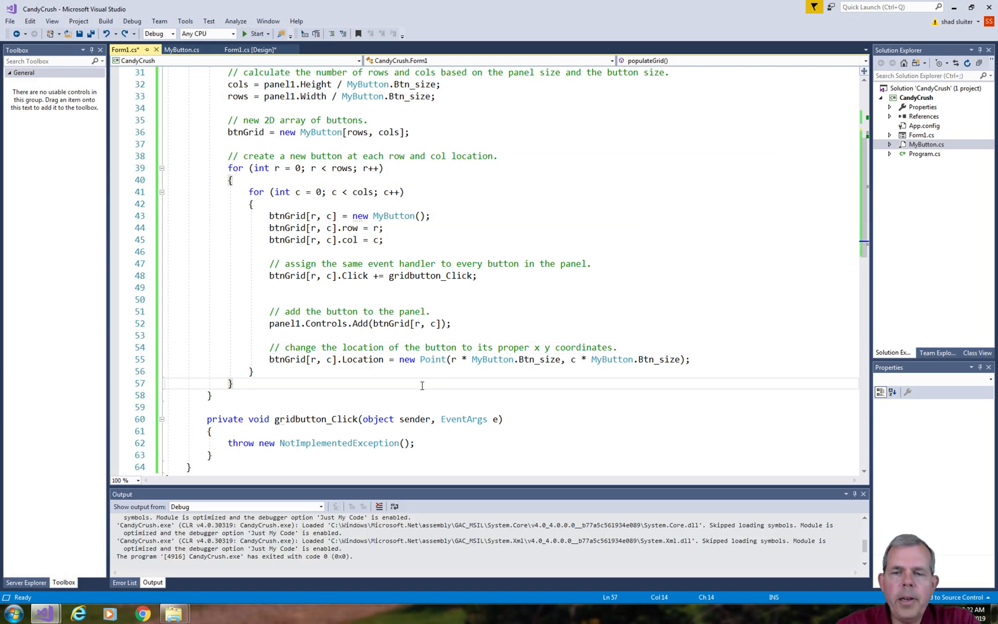
Replace the stub's throw with MessageBox.Show("You clicked a button")
scroll(down, 3)
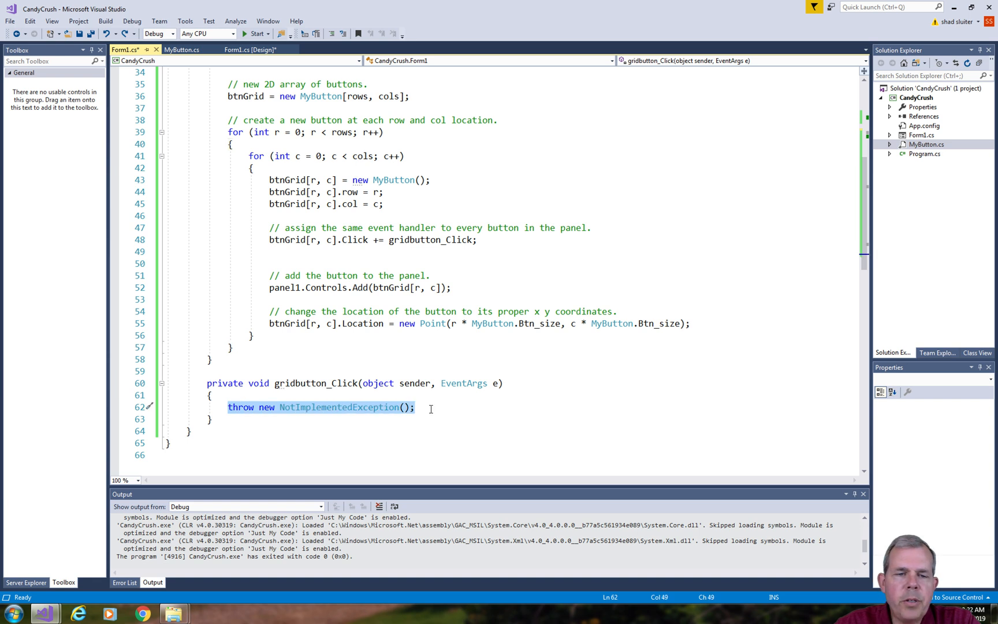
text(MessageBox.Show()
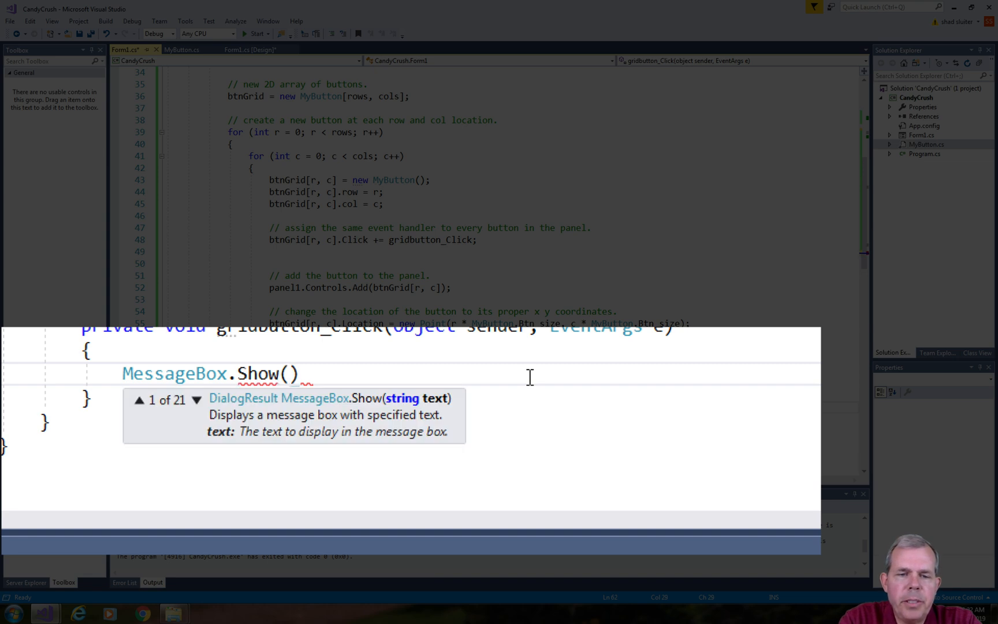
text("You clicked a ")
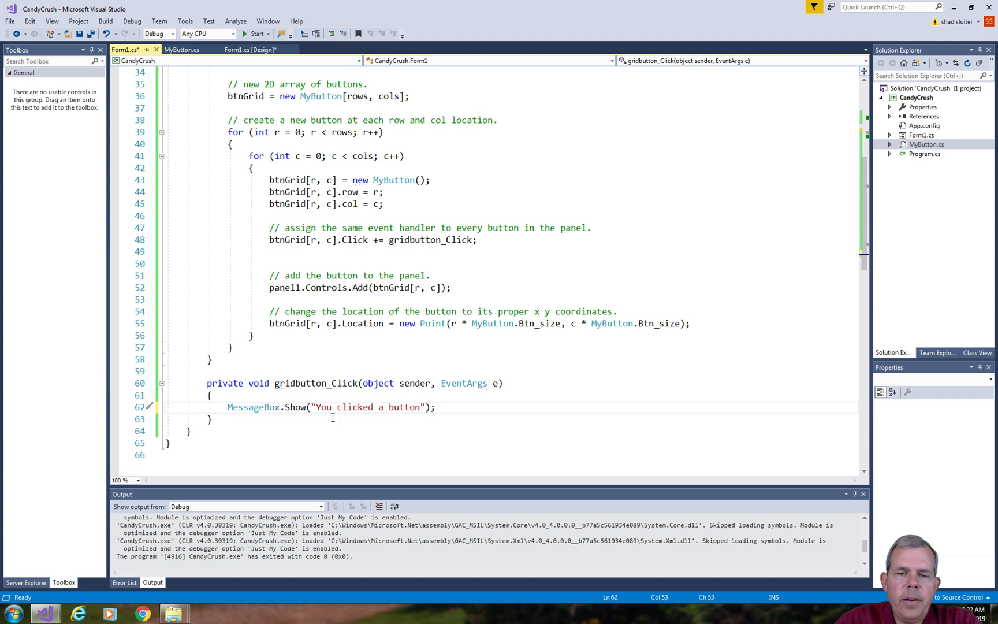
mouse_move(337, 407)
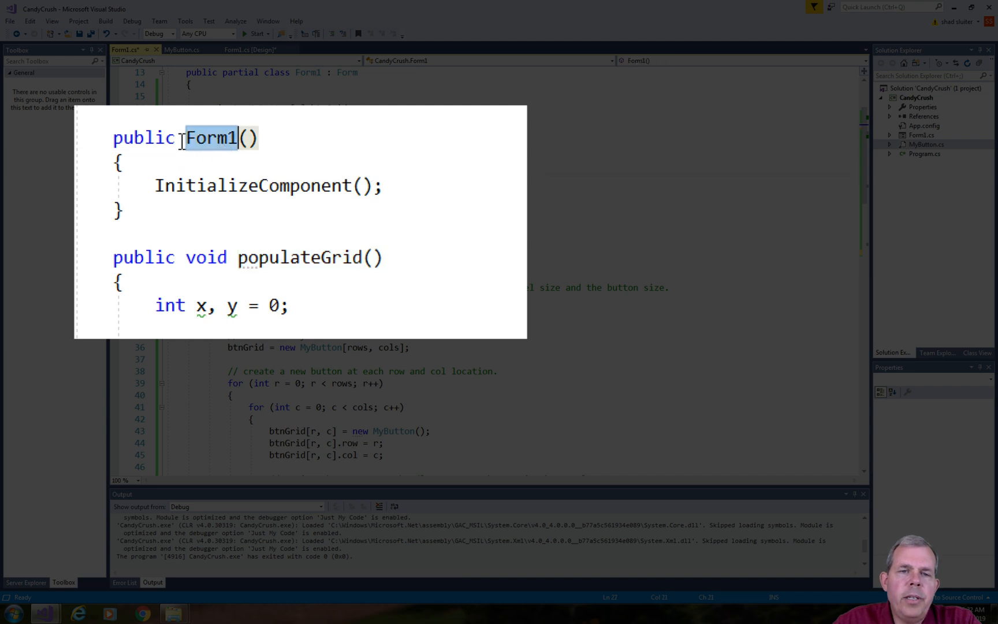
Add a populateGrid(); call on a new line after InitializeComponent(); in the Form1 constructor
click(384, 186)
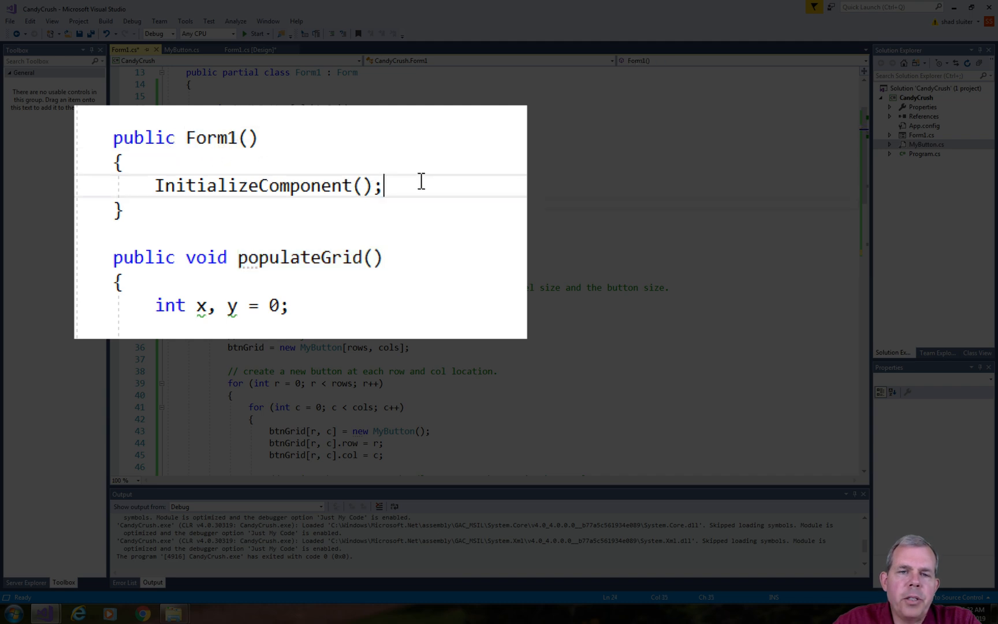
text(populateGrid();)
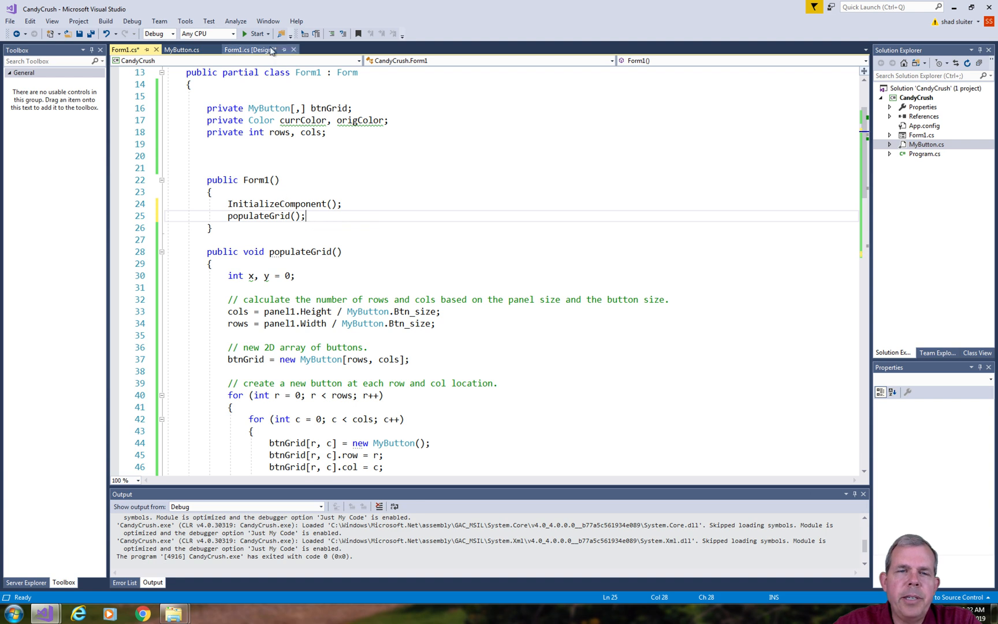
Build and run CandyCrush, click a grid button, and dismiss its message box
click(255, 32)
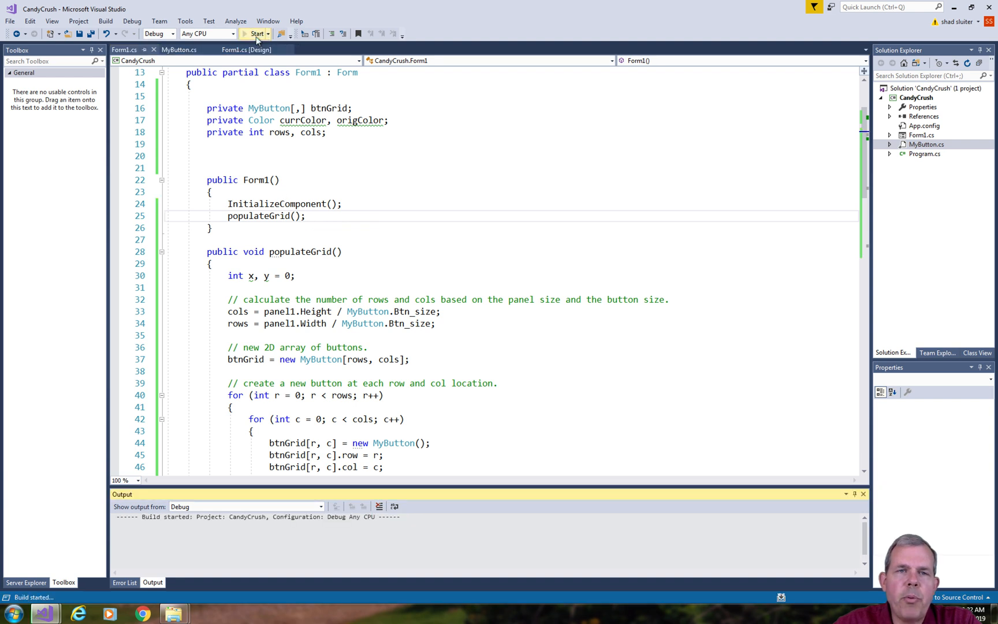
click(255, 33)
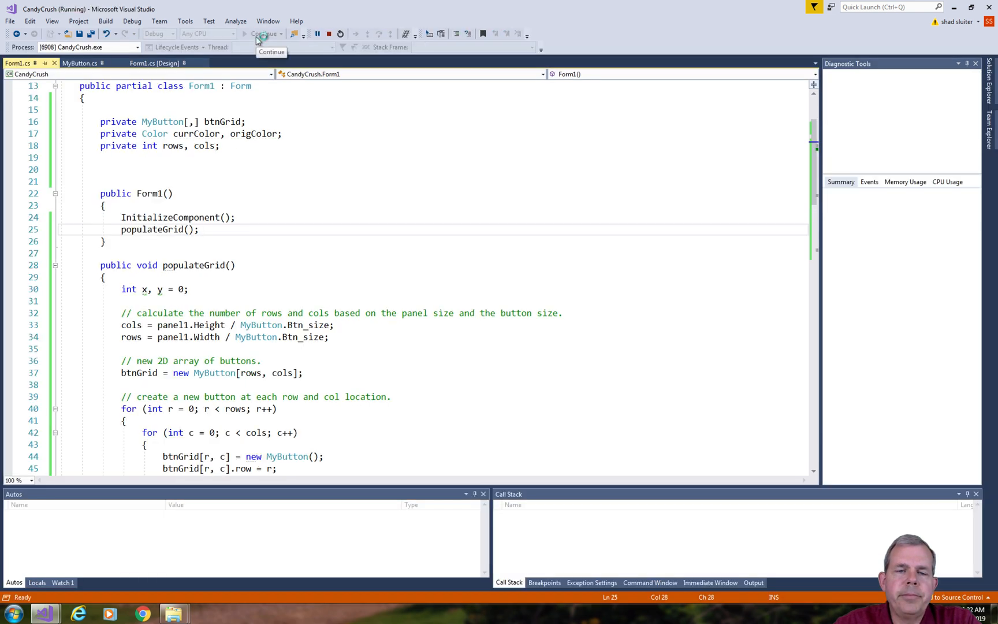
click(262, 33)
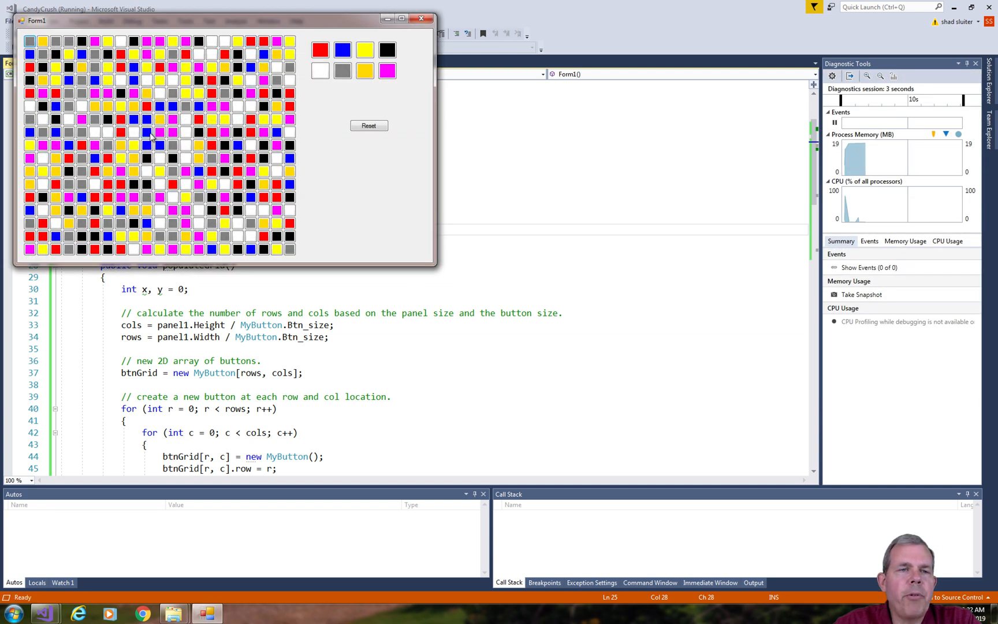
click(237, 133)
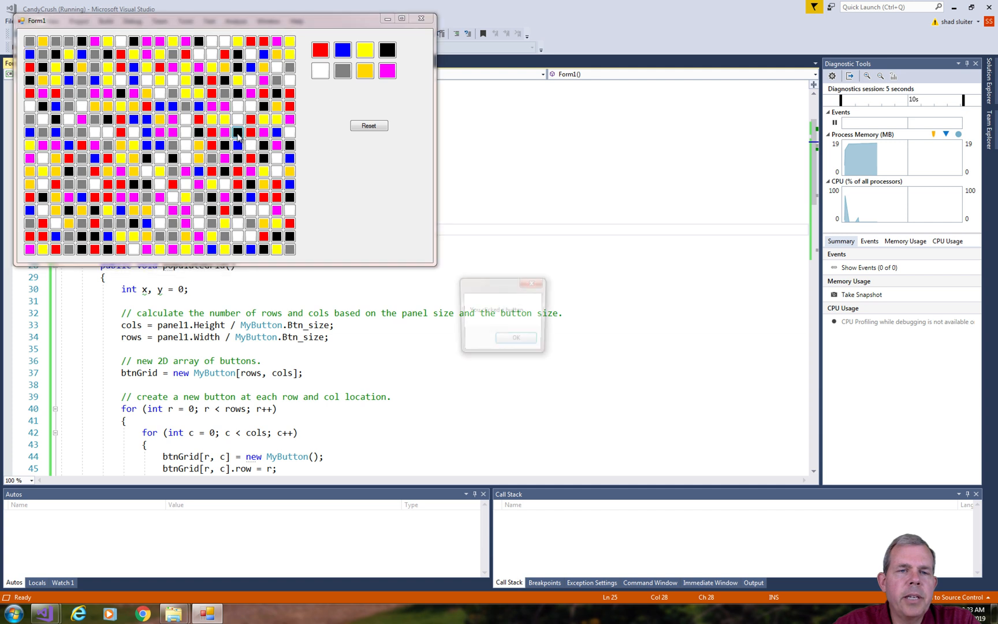
click(515, 338)
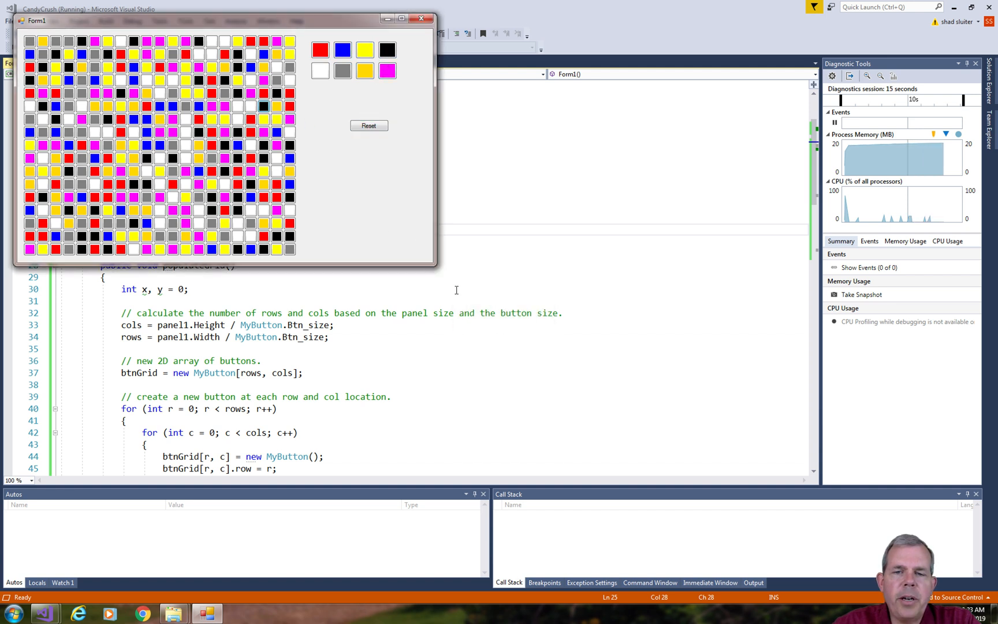
mouse_move(396, 213)
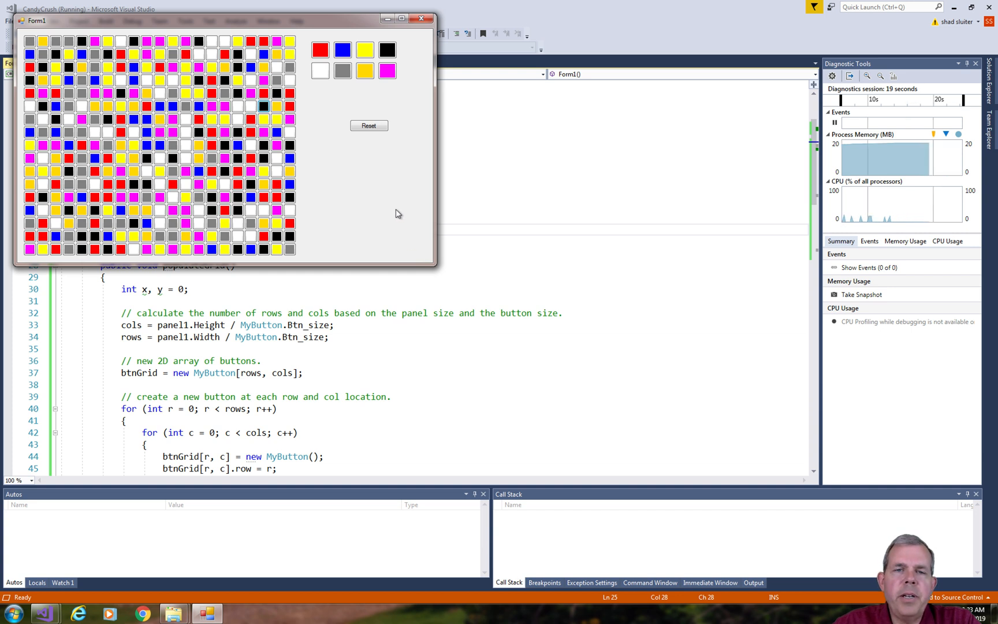
mouse_move(368, 64)
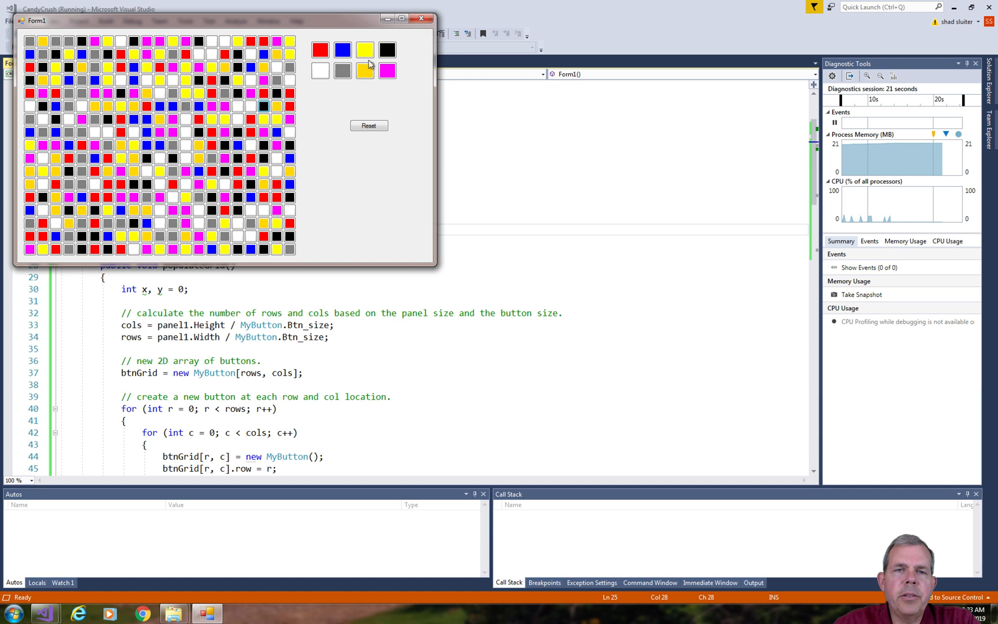